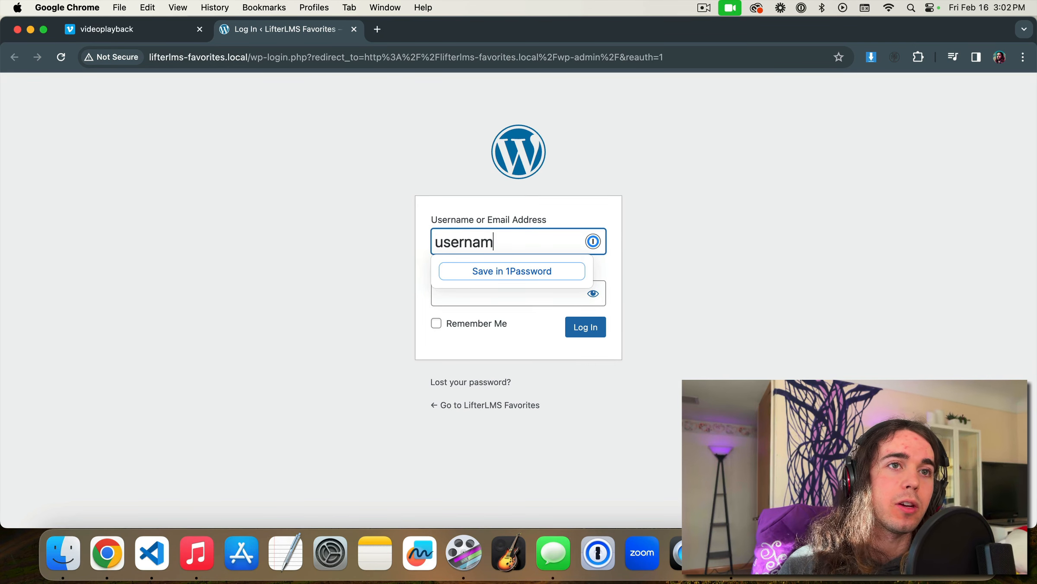
- Log in to the WordPress admin with the site username and password
click(518, 293)
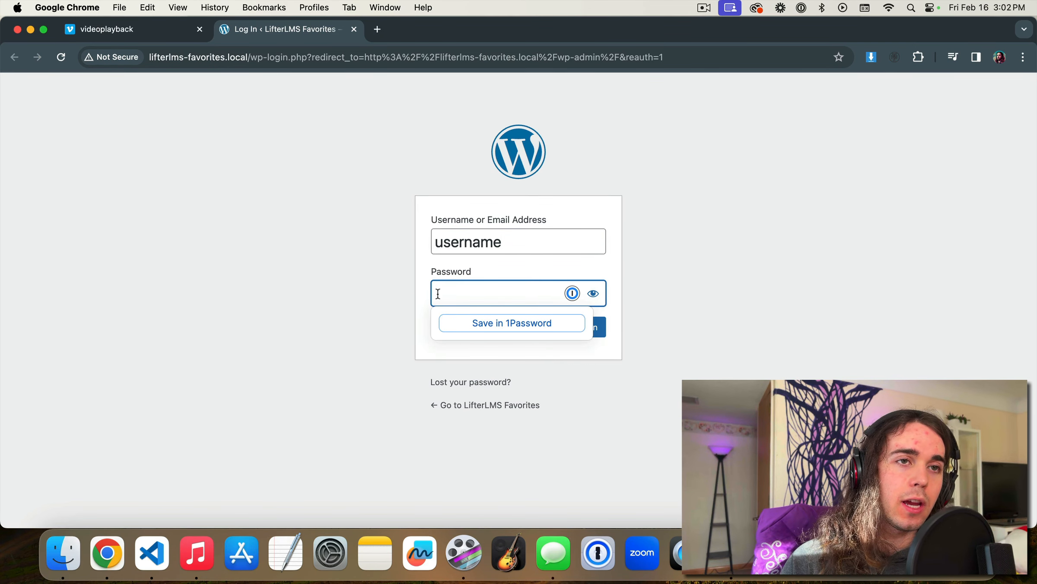
text(password)
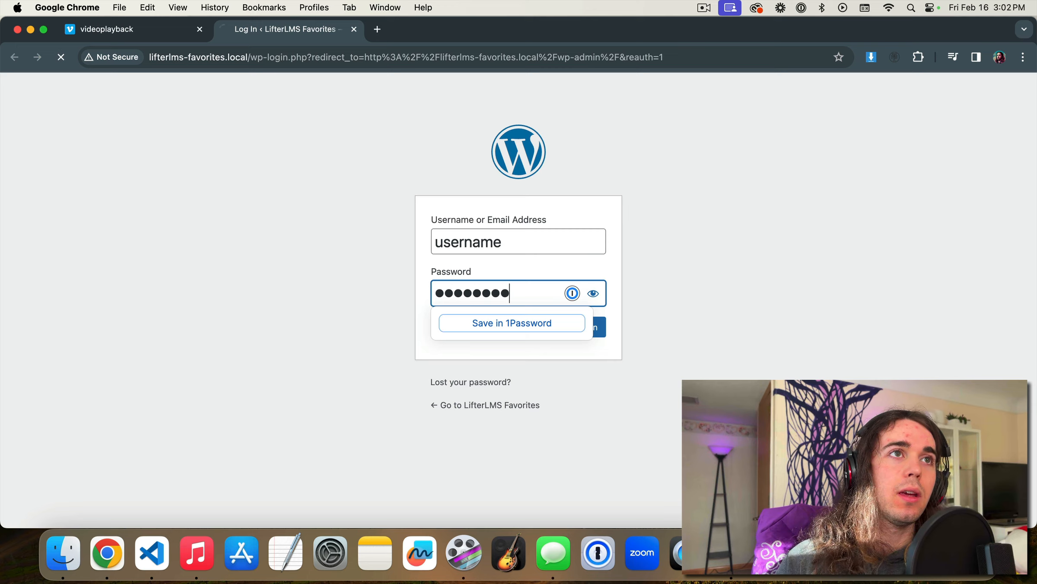
click(592, 326)
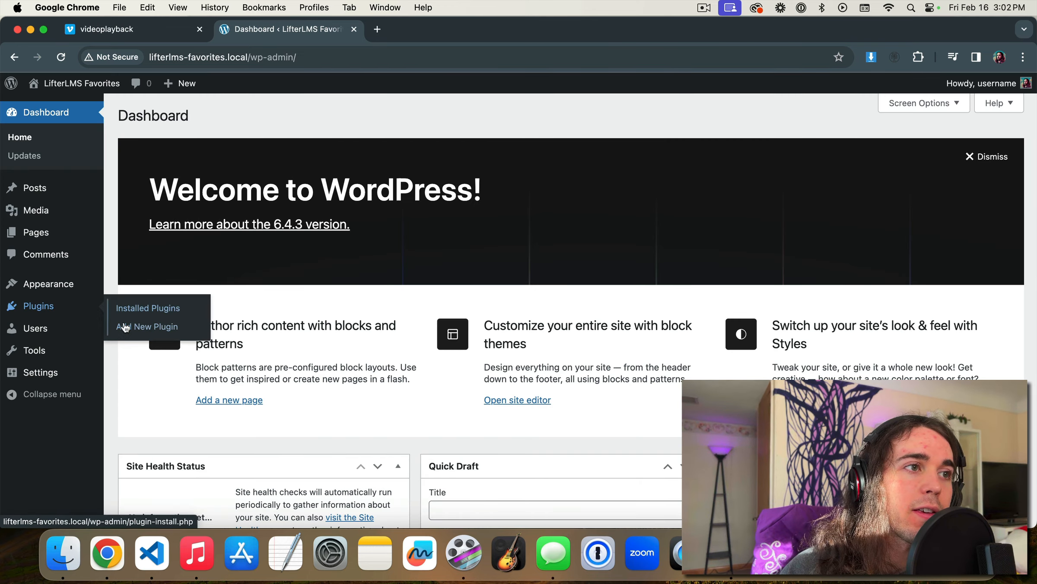
- Search the plugin directory for 'lifterlms', install LifterLMS and activate it
click(147, 326)
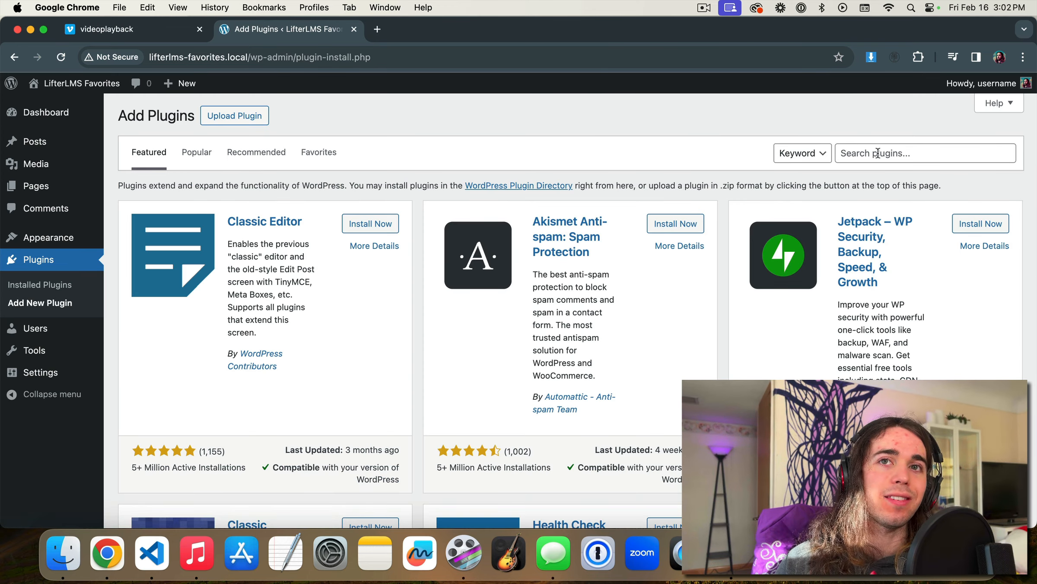
text(lifterlms)
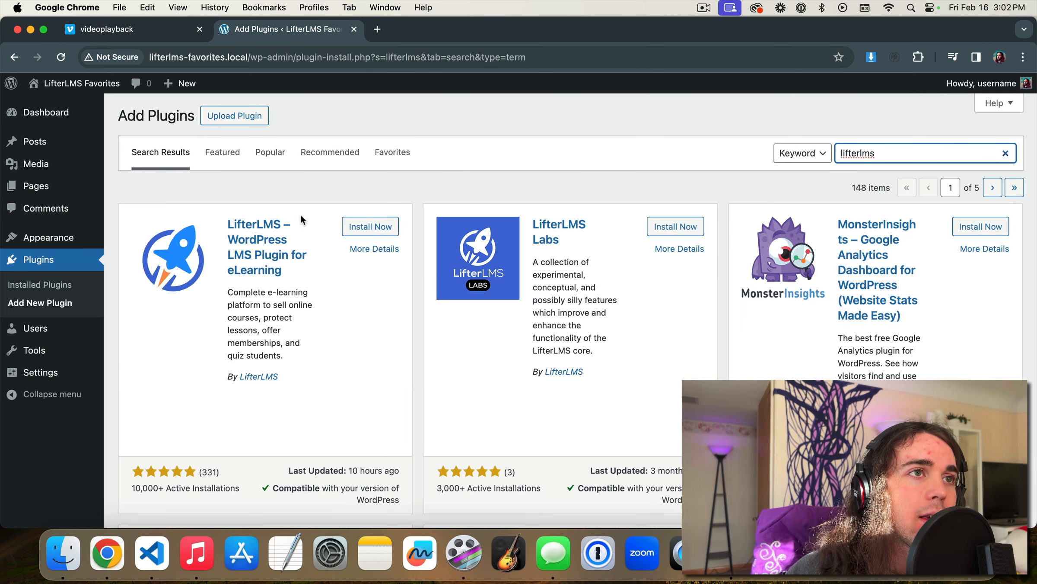
click(370, 227)
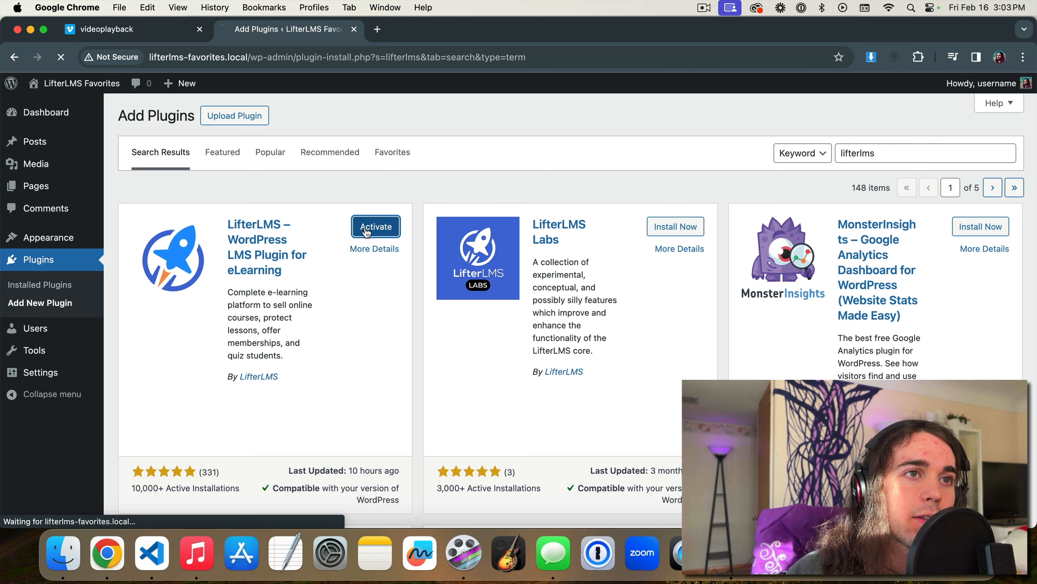
click(376, 226)
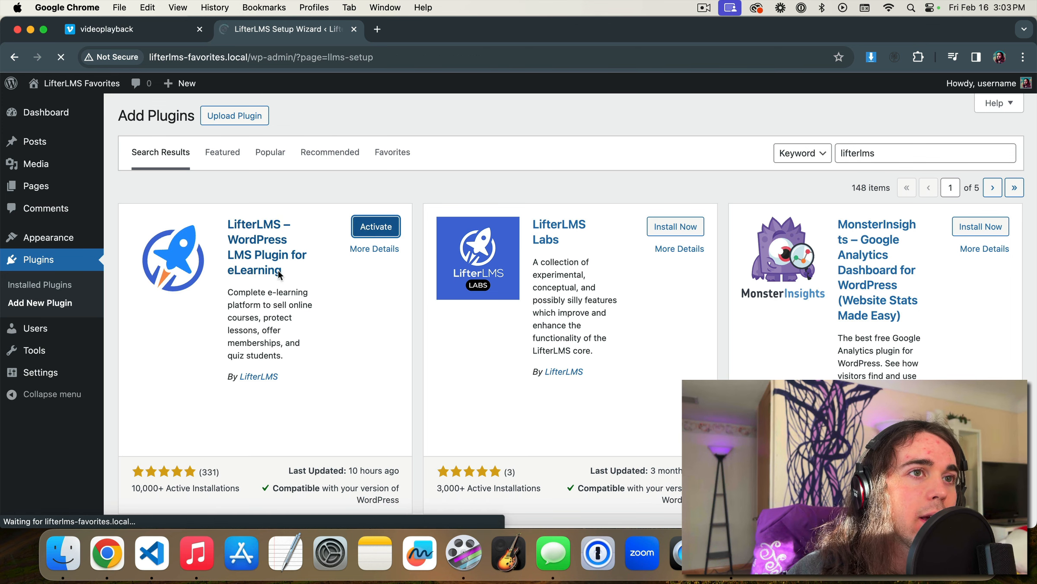
- Run the LifterLMS setup wizard, keeping default pages and finishing the usage-data step
click(376, 227)
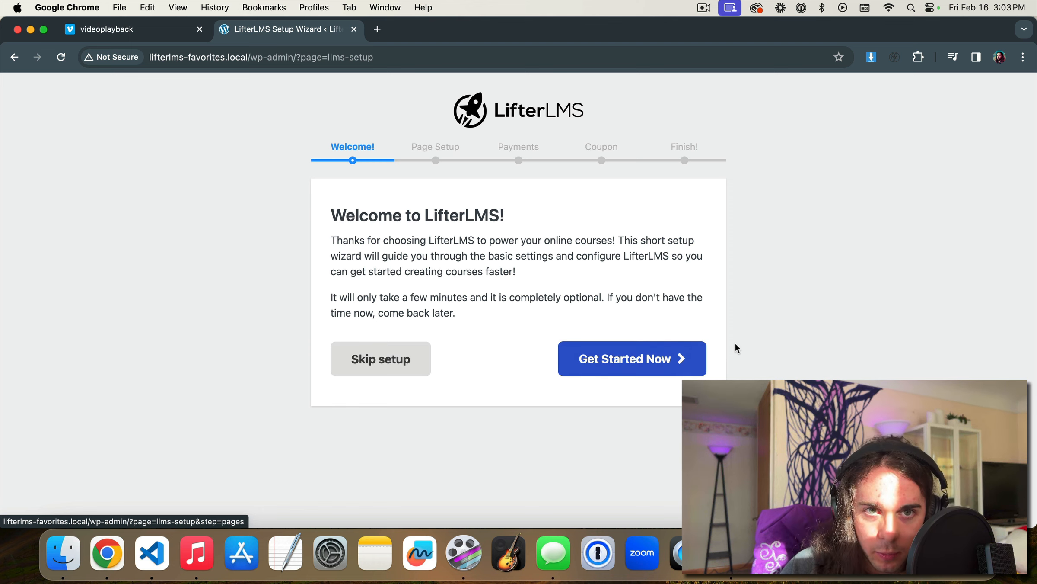
click(631, 359)
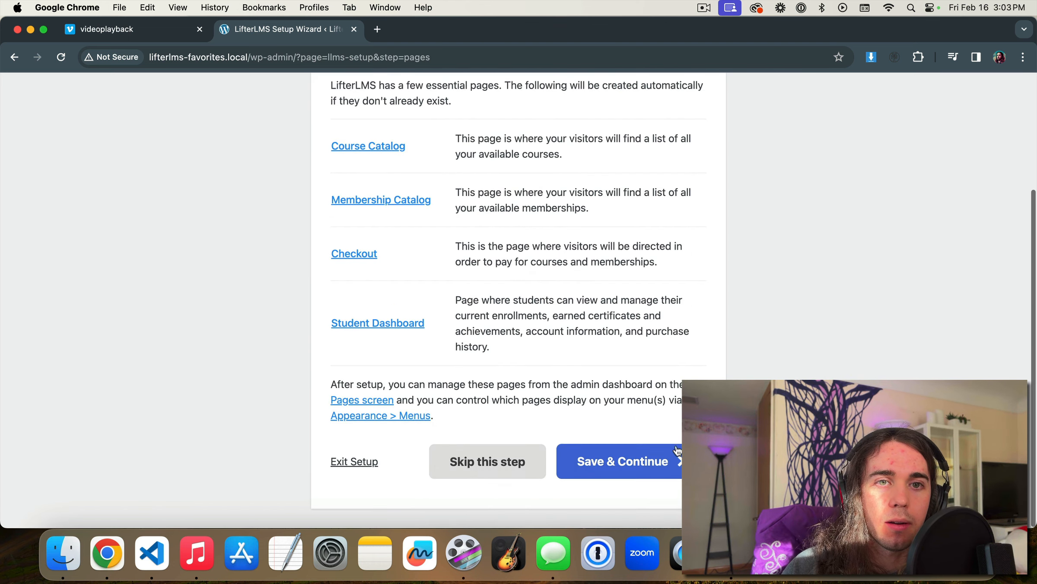
click(620, 461)
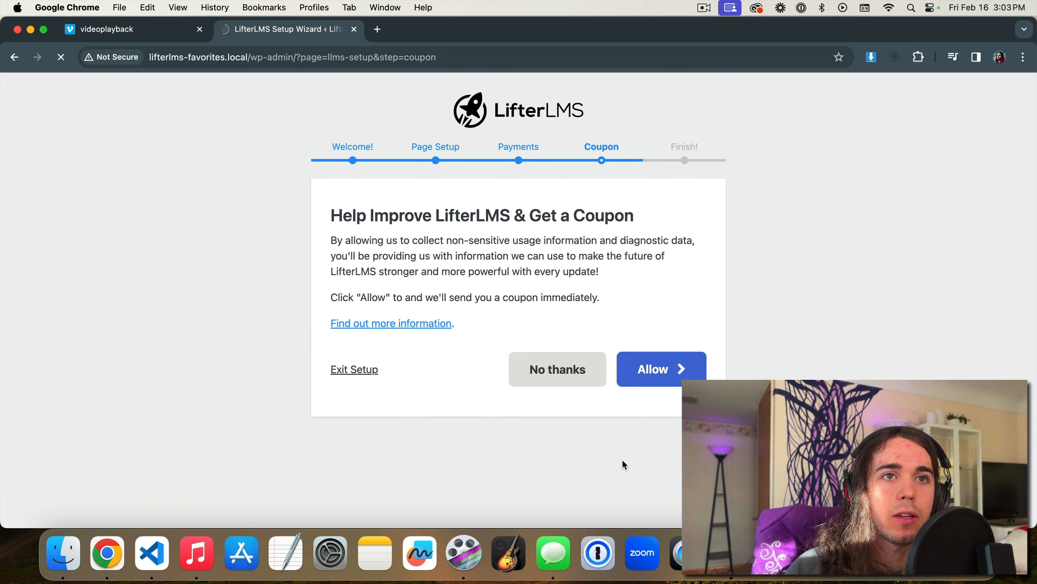
click(661, 369)
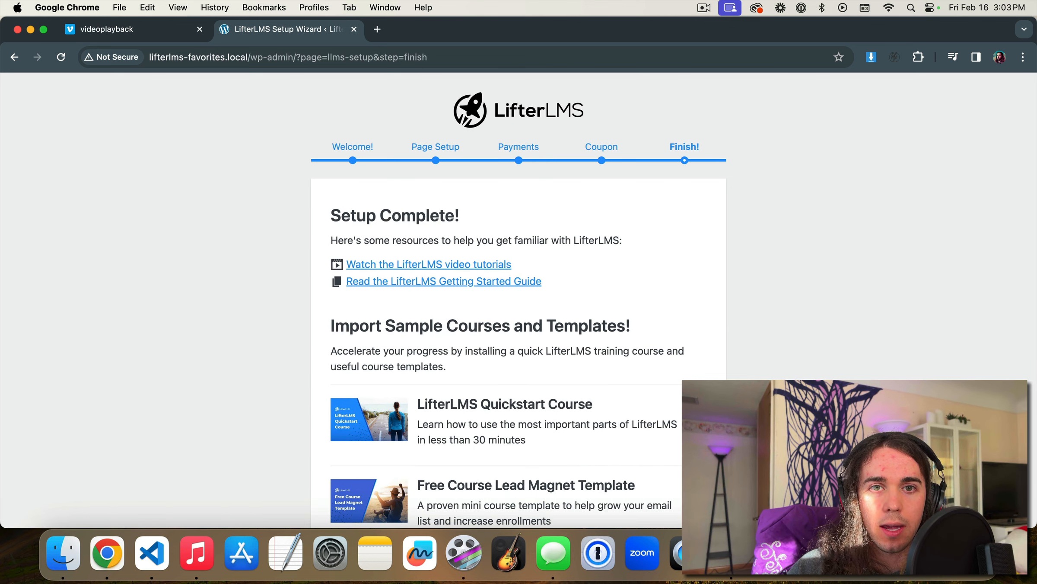
- Import the LifterLMS Quickstart Course sample from the wizard's final step
scroll(down, 3)
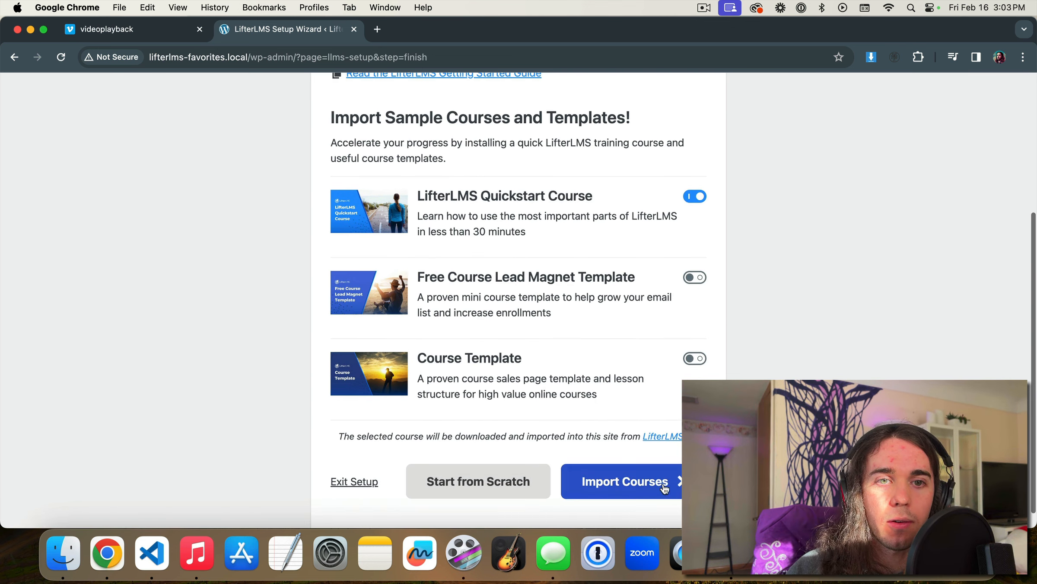
click(622, 481)
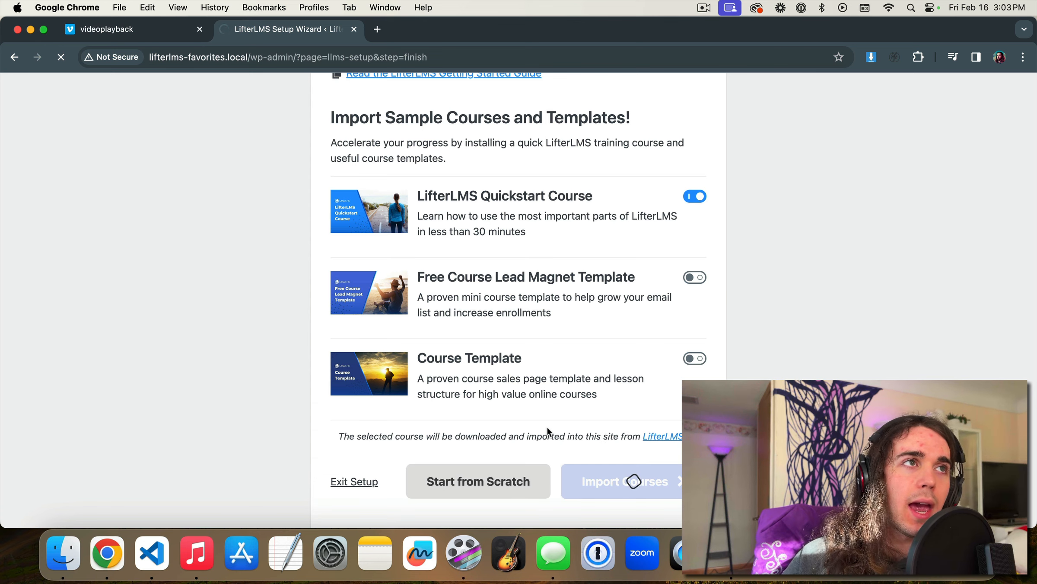
click(622, 481)
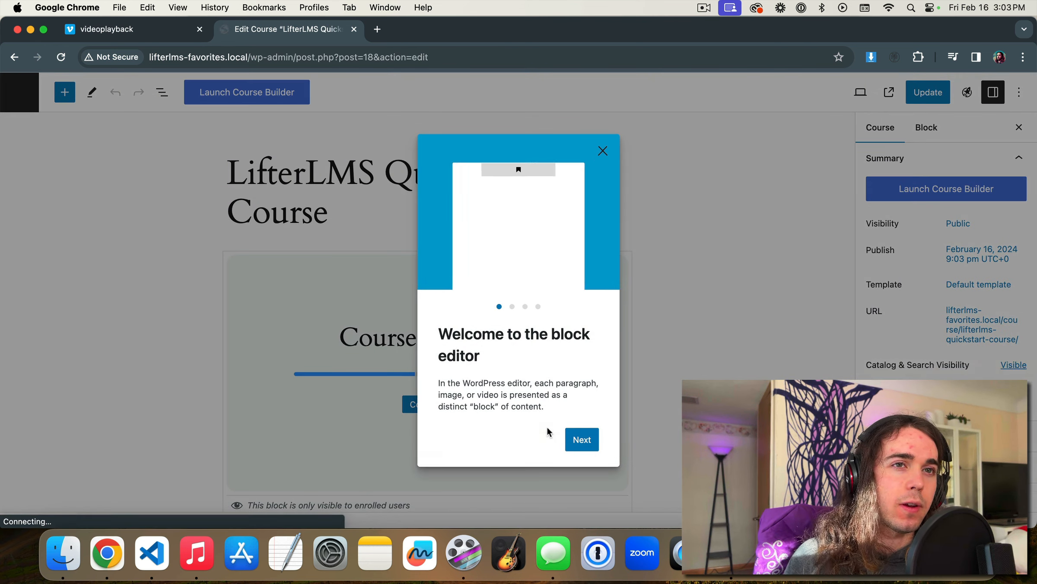
- Dismiss the editor welcome guide and view the Quickstart Course's public page in a new tab
click(601, 150)
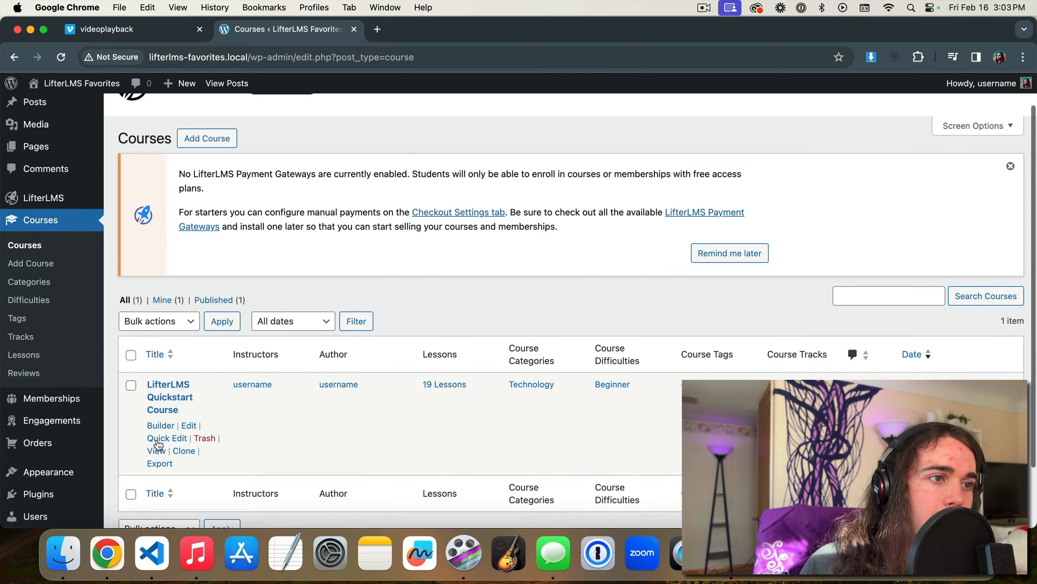
click(157, 450)
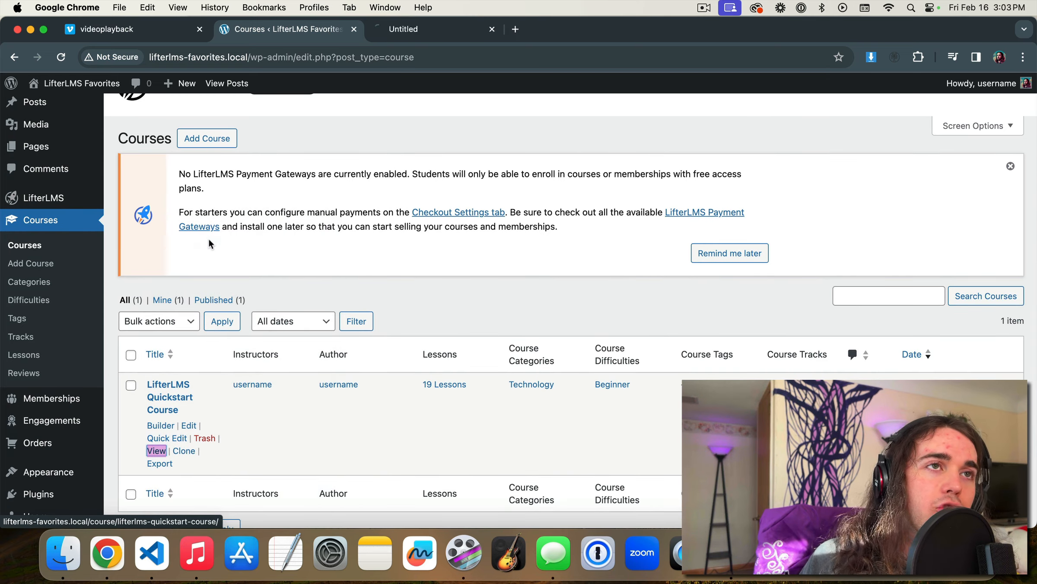
click(157, 450)
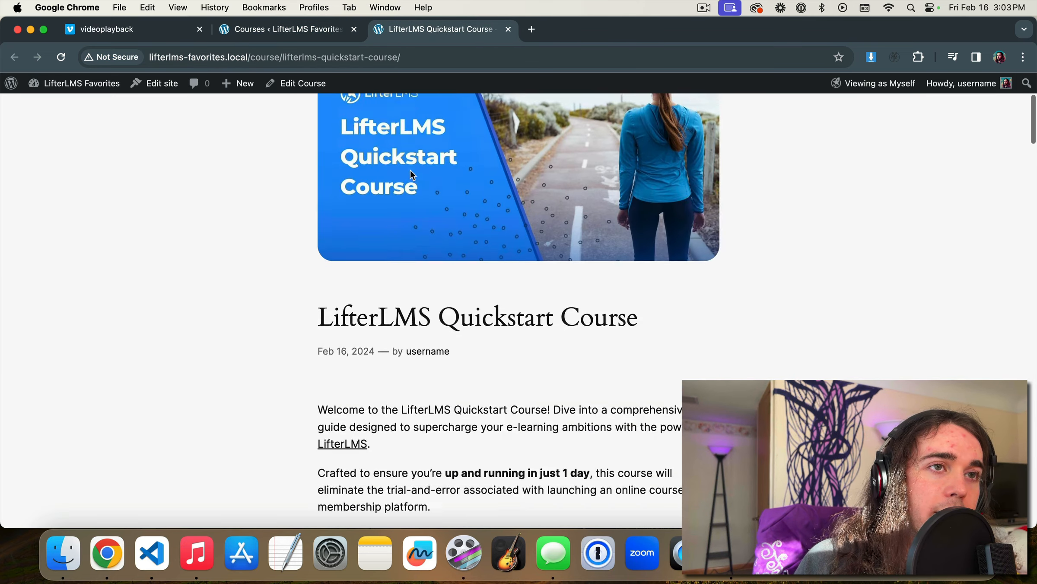
- Review the seven-lesson Getting Started syllabus, then return to the admin Courses list
scroll(down, 3)
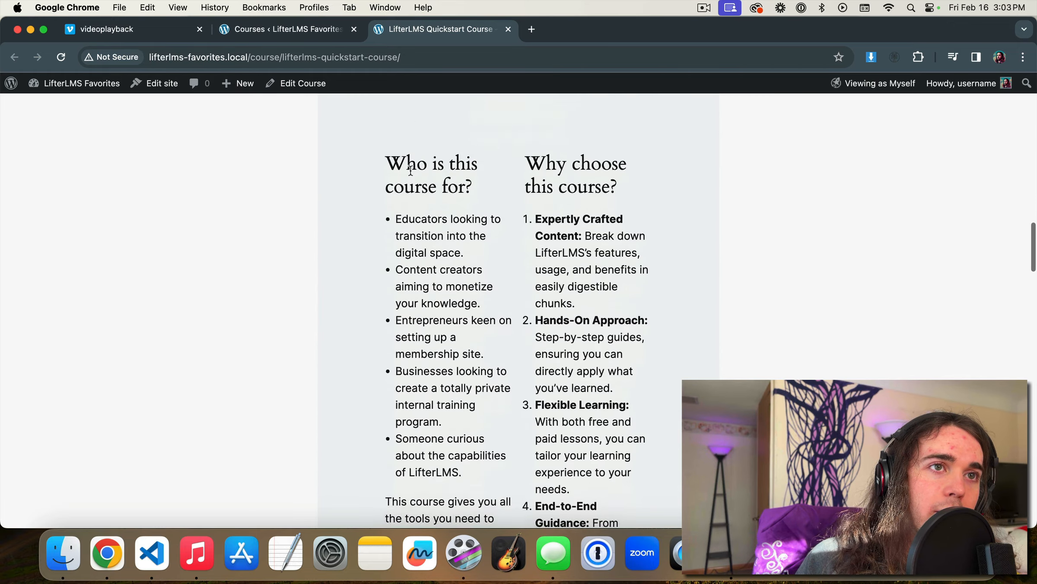
scroll(down, 3)
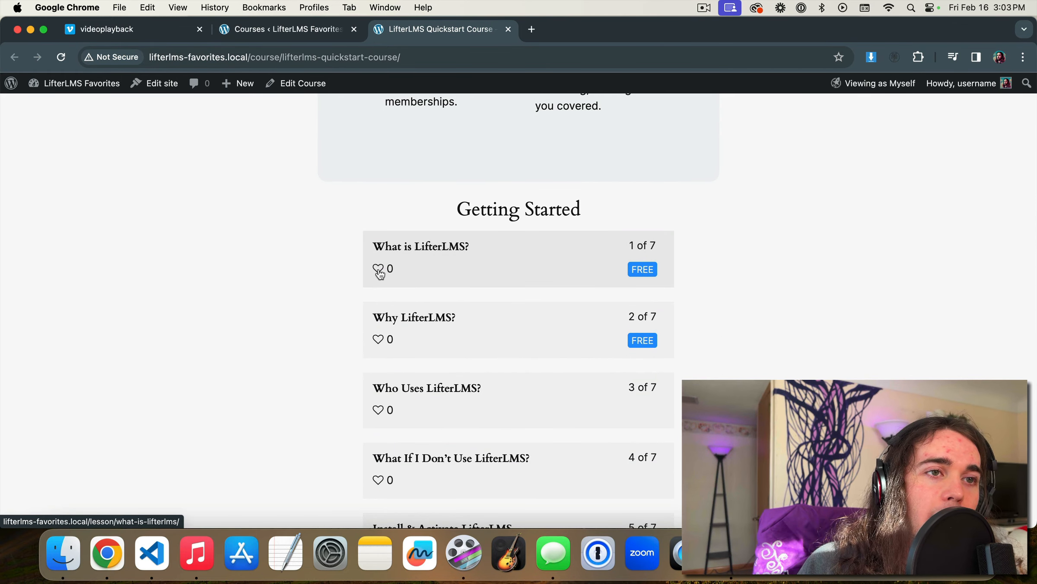
scroll(down, 3)
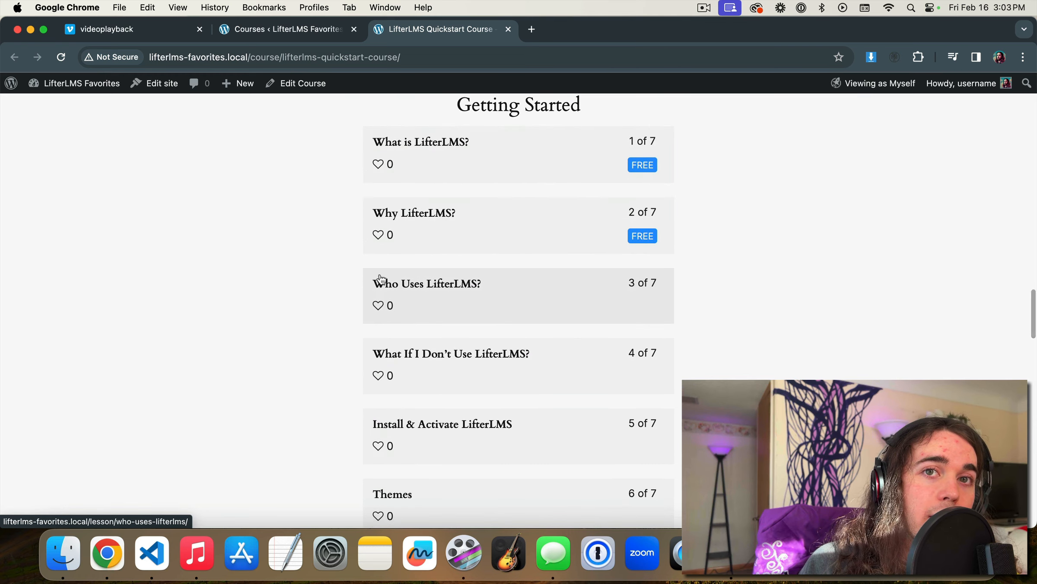
mouse_move(268, 39)
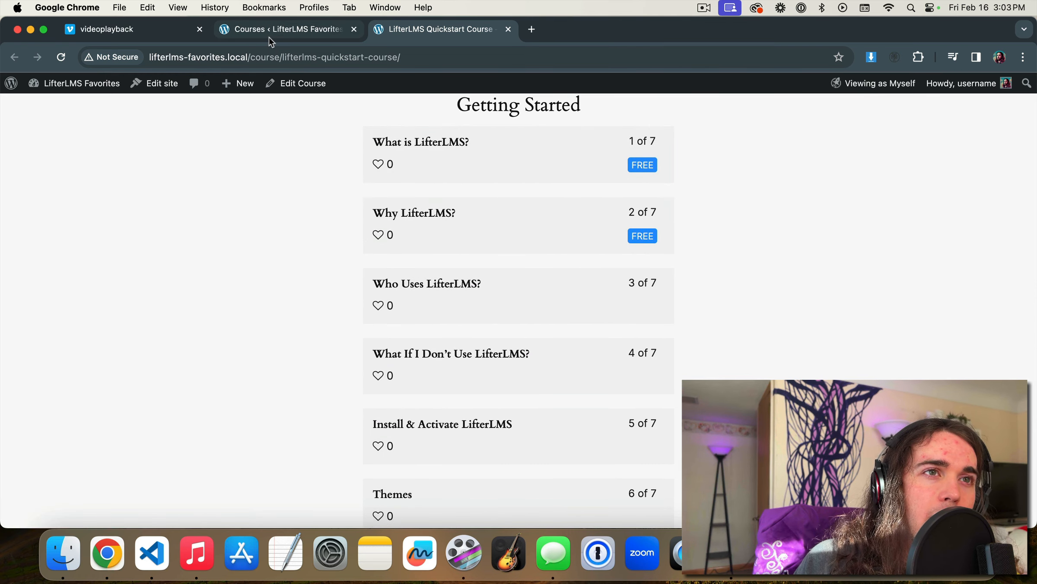
click(285, 30)
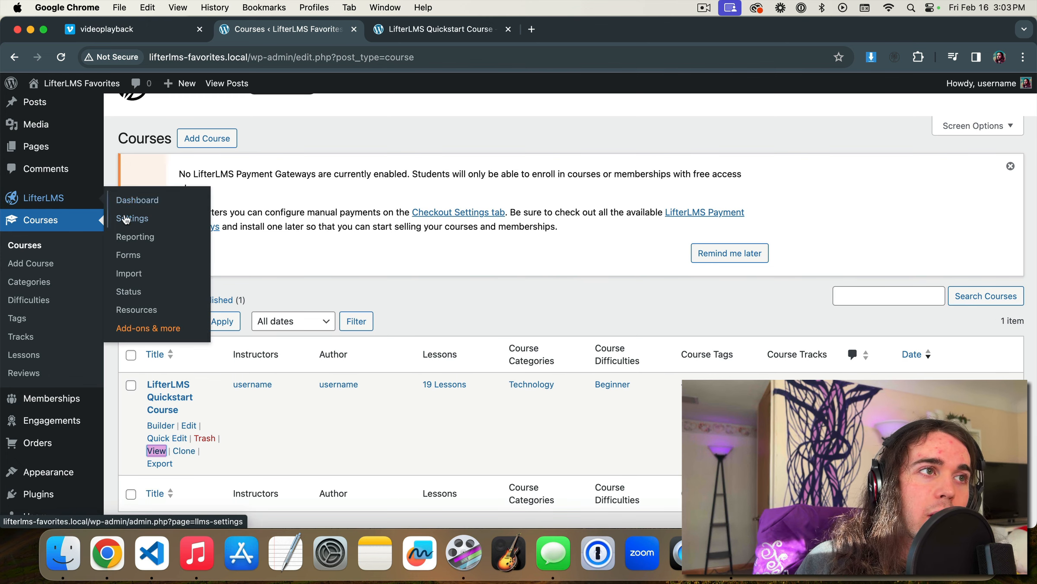
- Enable Lesson Favorites under LifterLMS Settings > Courses and save the change
click(132, 219)
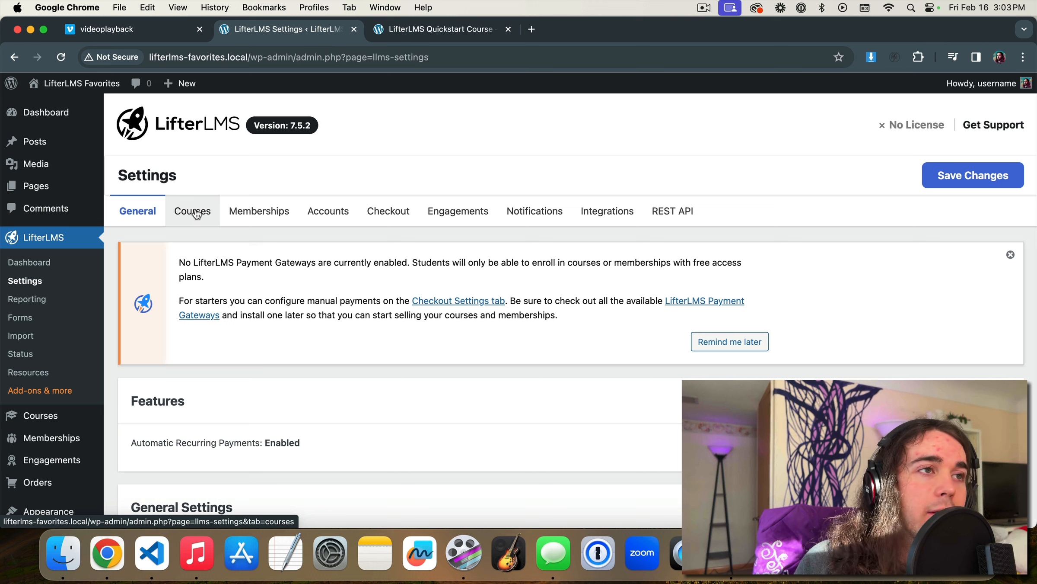
click(192, 211)
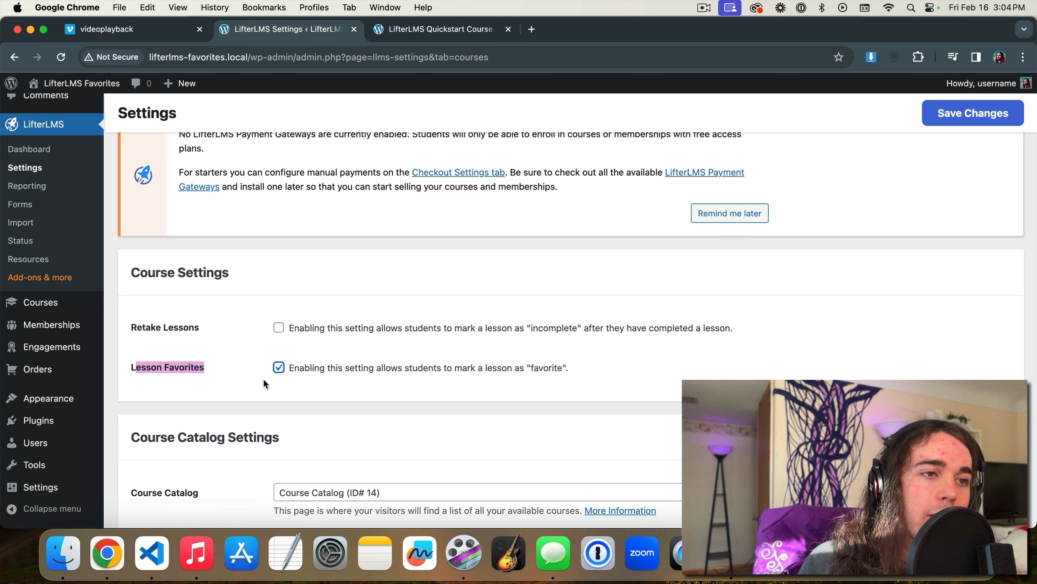
click(972, 112)
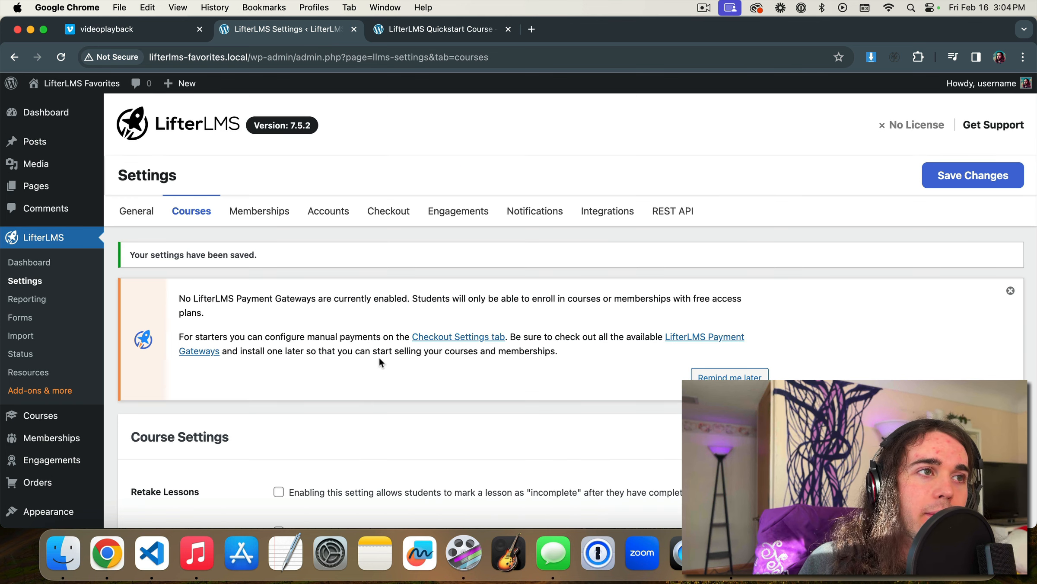
scroll(down, 3)
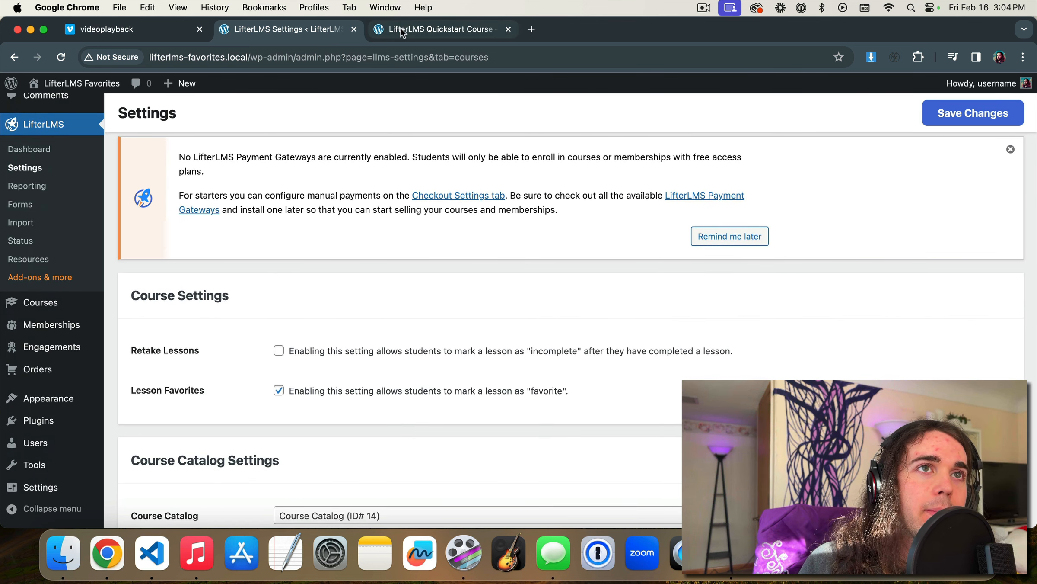
- Favorite the Themes lesson on the Quickstart Course, raising its heart count to 1
click(440, 29)
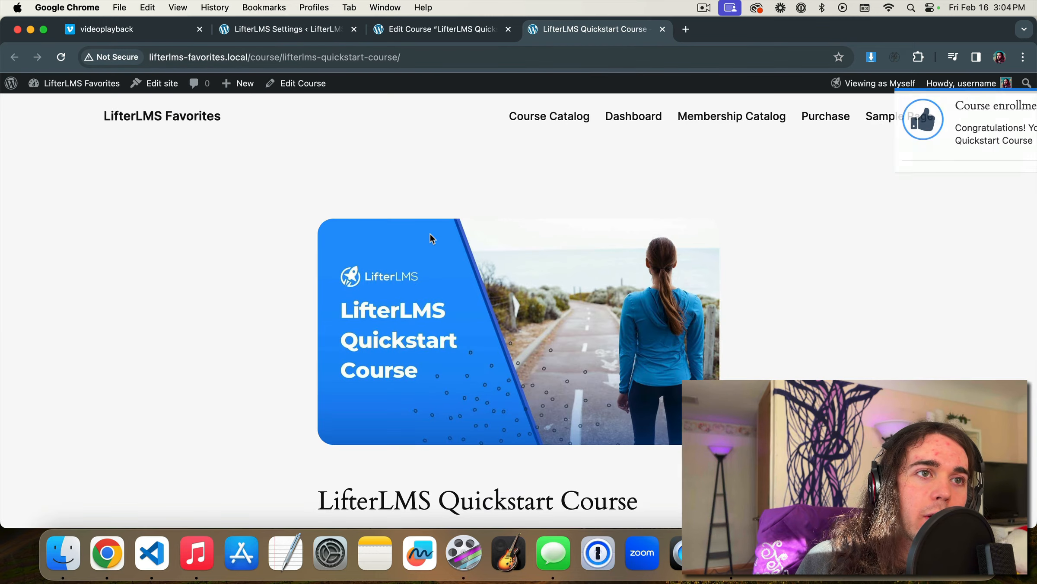
scroll(down, 3)
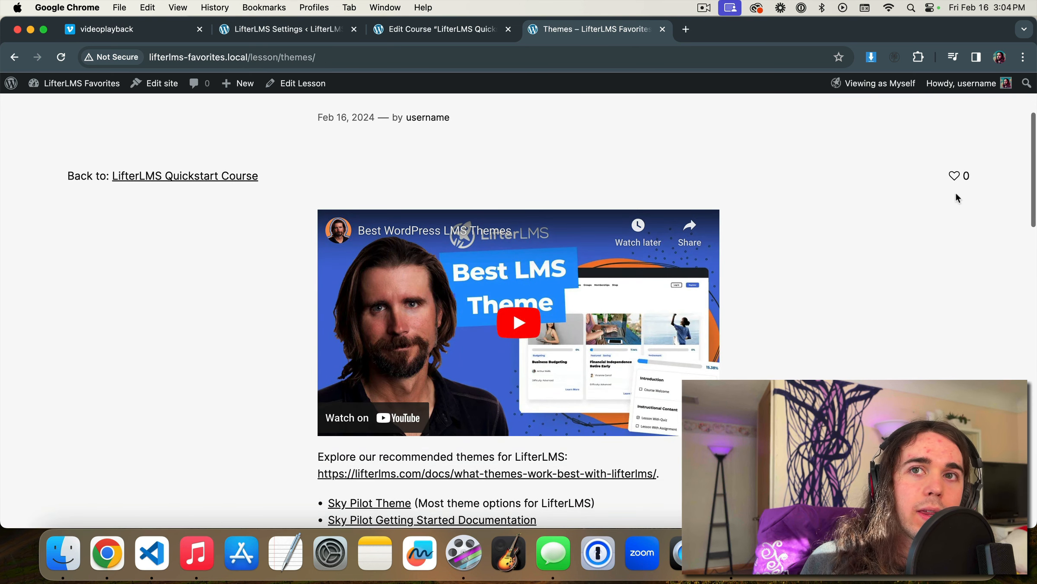
click(955, 175)
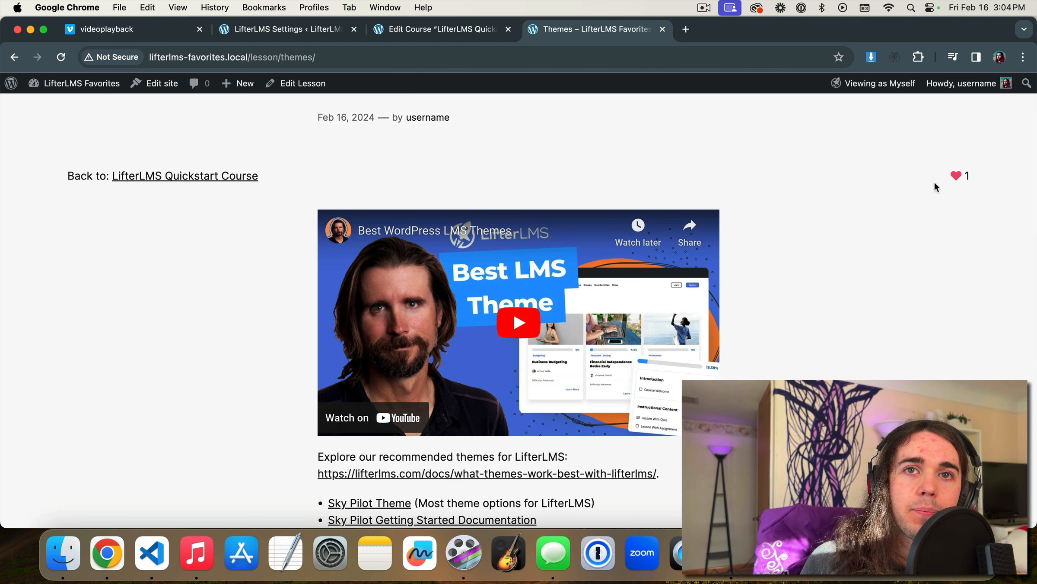
mouse_move(442, 213)
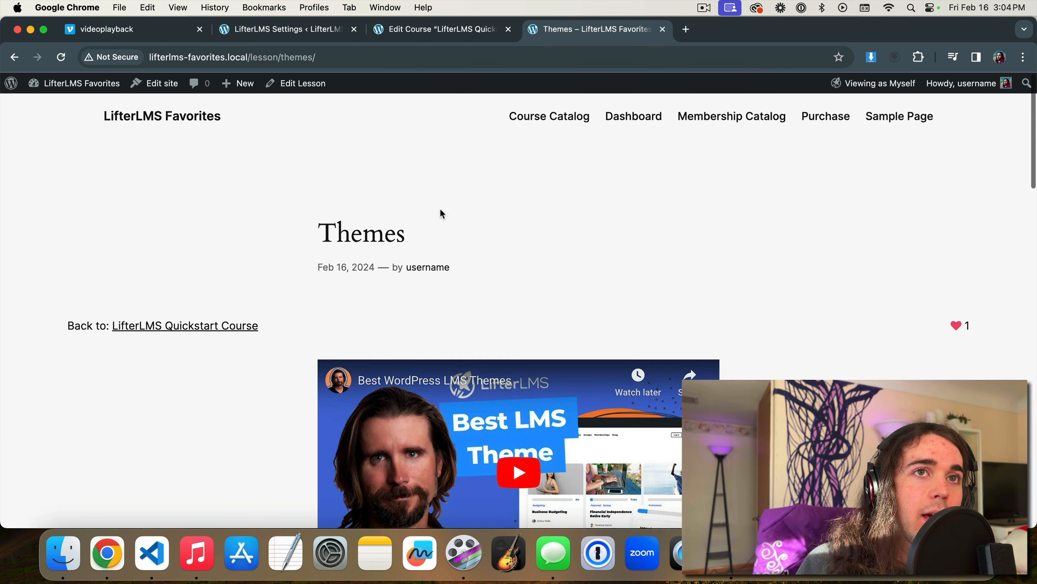
mouse_move(492, 222)
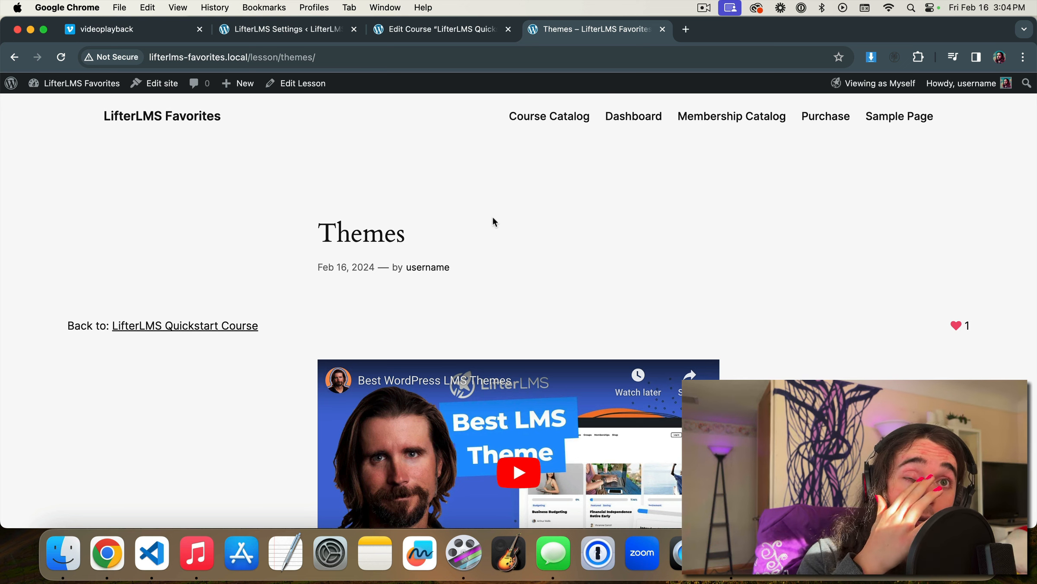
mouse_move(472, 200)
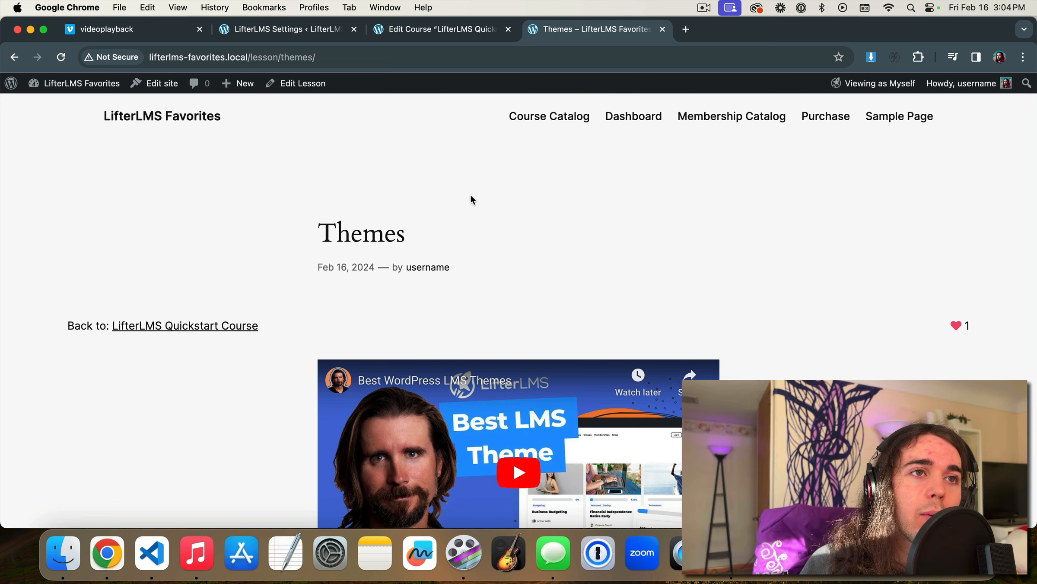
scroll(down, 3)
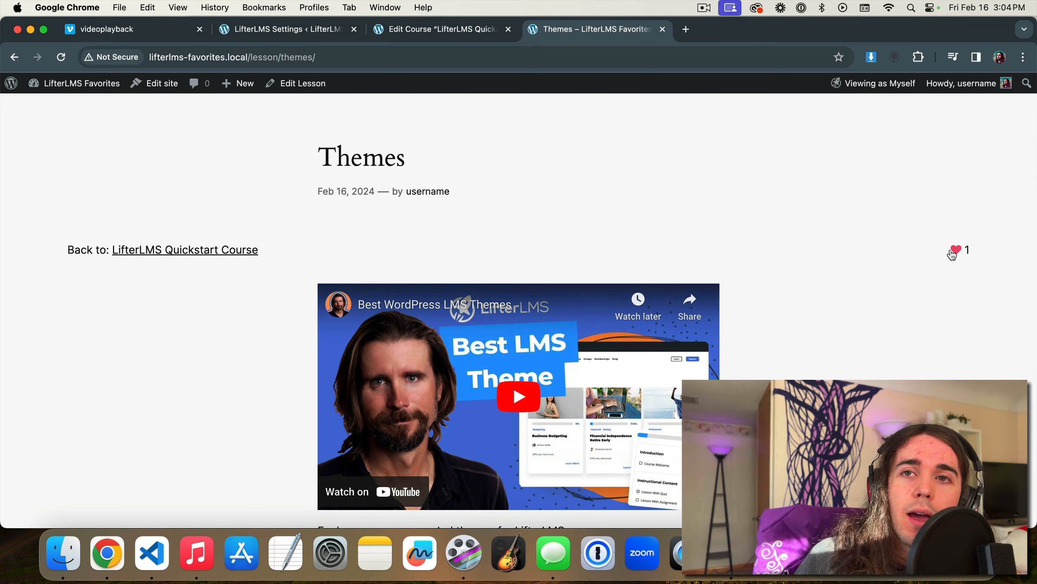
mouse_move(705, 275)
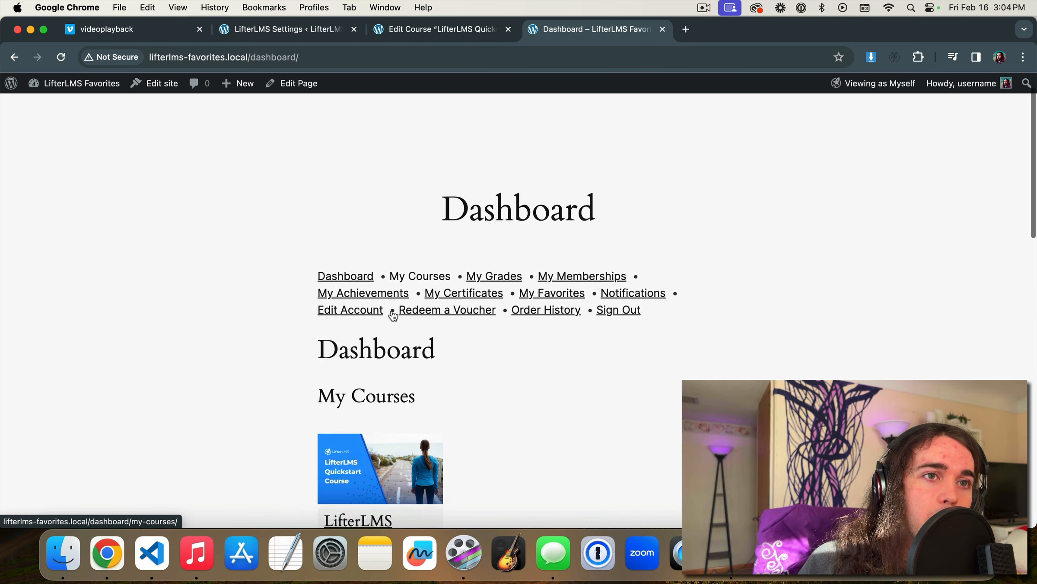
- View My Favorites on the student dashboard, listing Themes, Install & Activate LifterLMS and What If I Don't Use LifterLMS?
scroll(down, 3)
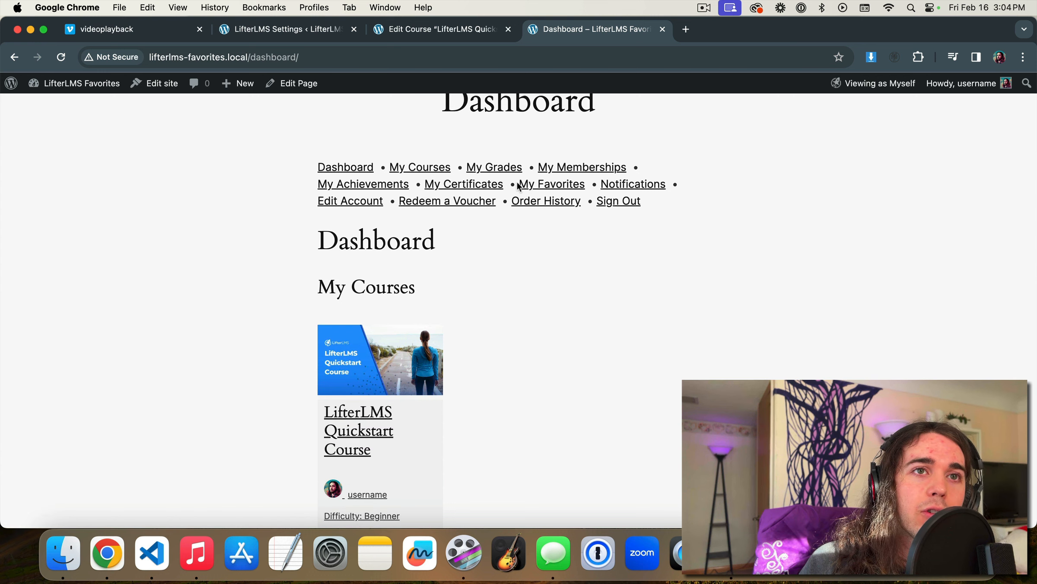
click(551, 184)
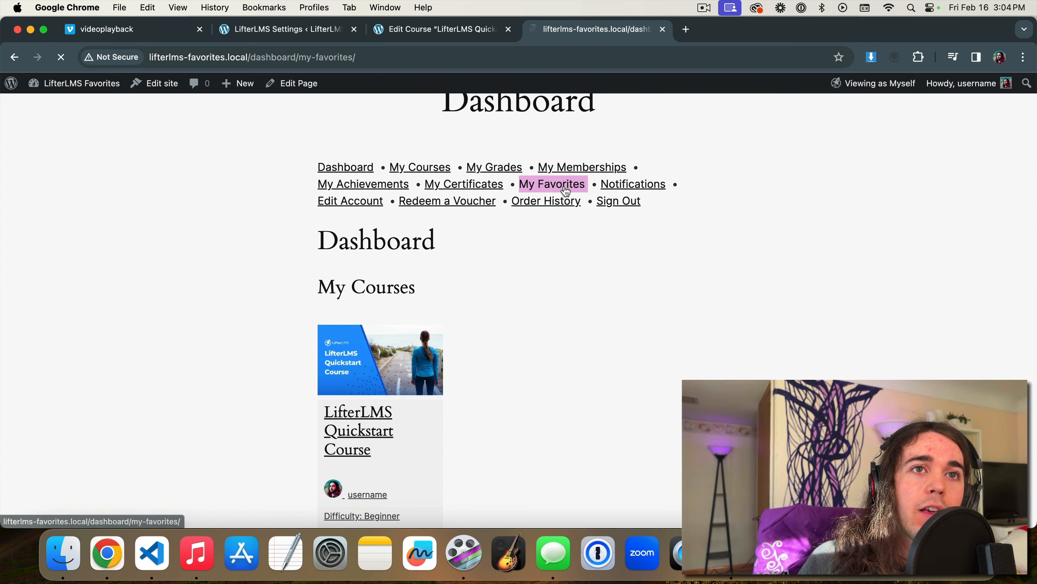
click(551, 184)
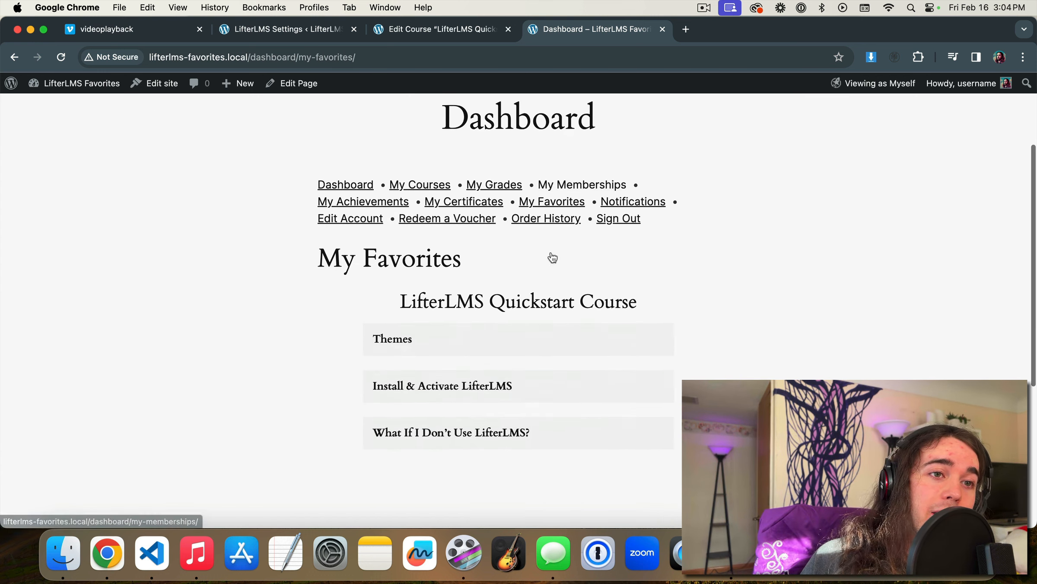
scroll(down, 3)
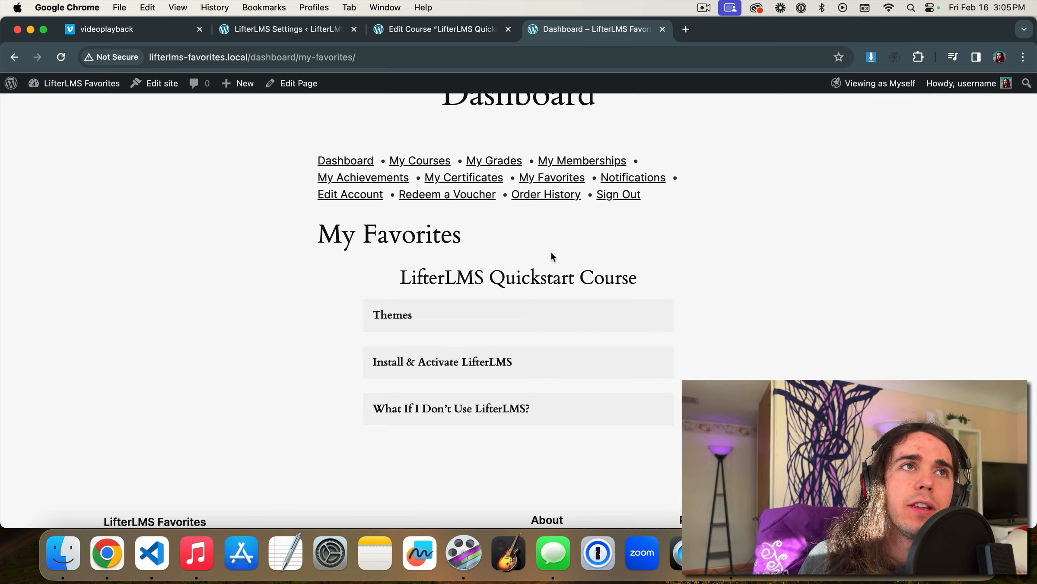
- From My Courses reopen the Quickstart Course and heart lessons 1–3 so each syllabus lesson counts 1
click(419, 160)
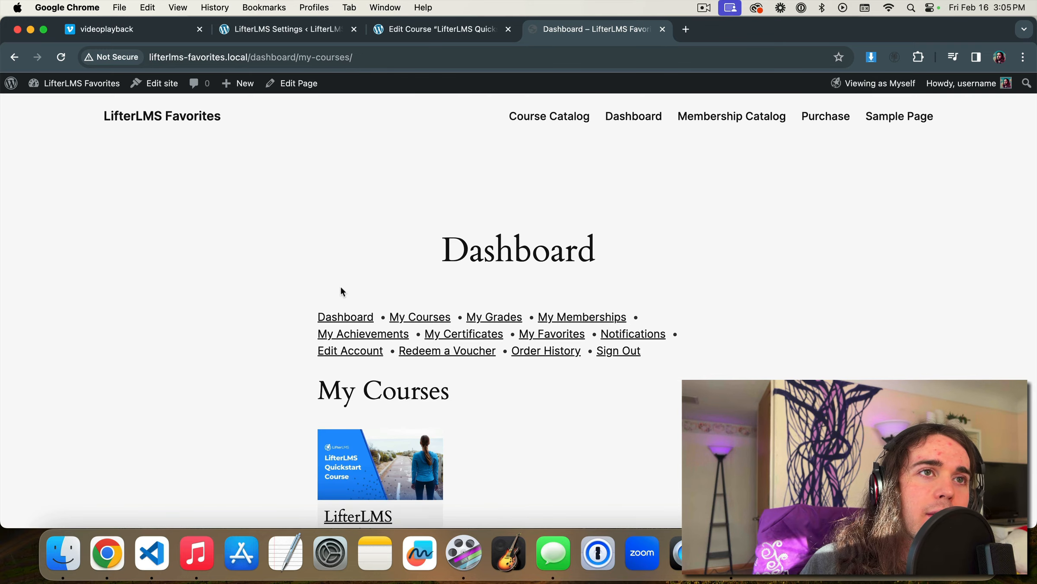
click(357, 515)
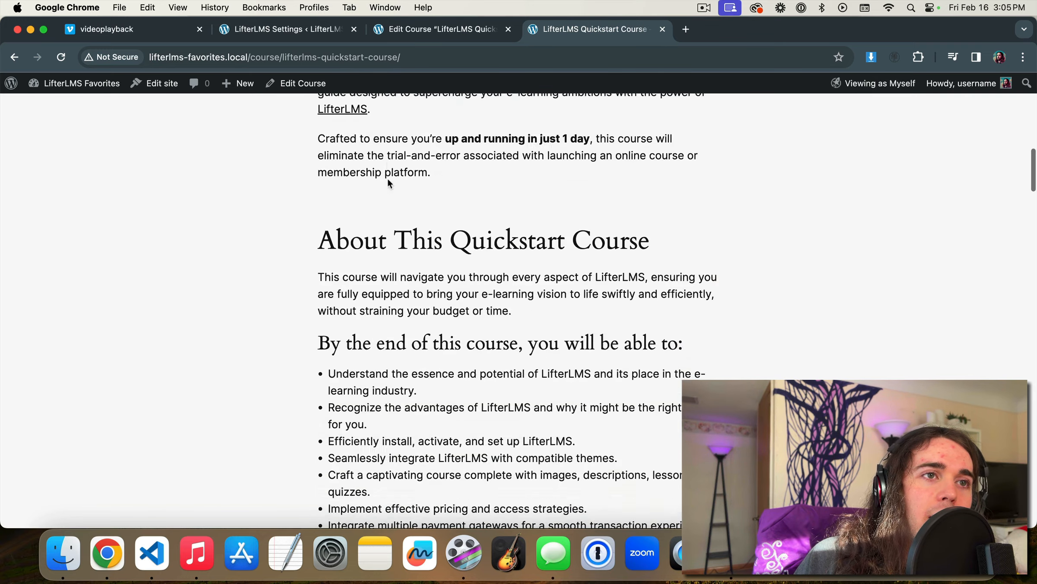
scroll(down, 3)
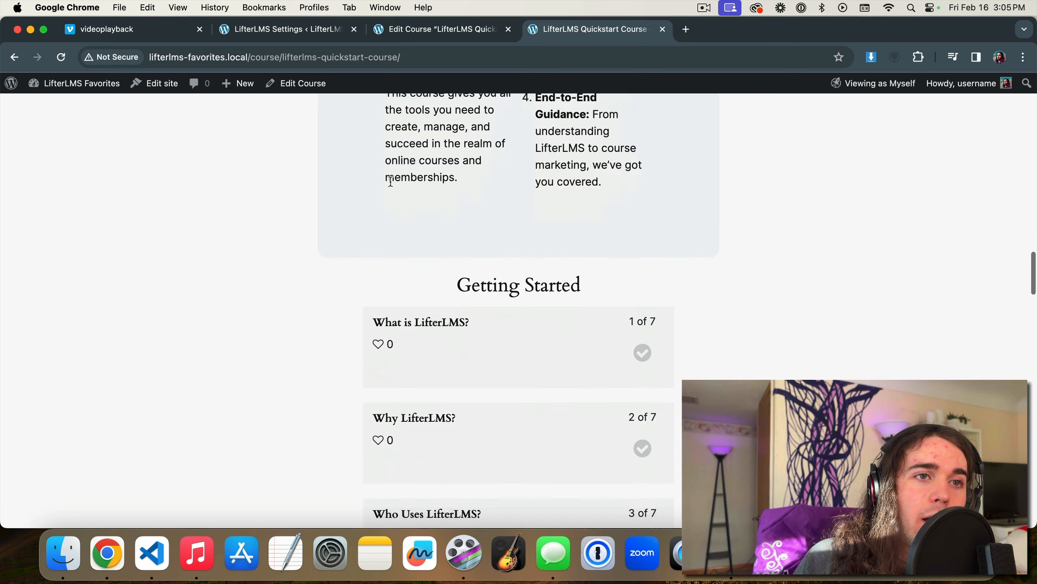
scroll(down, 3)
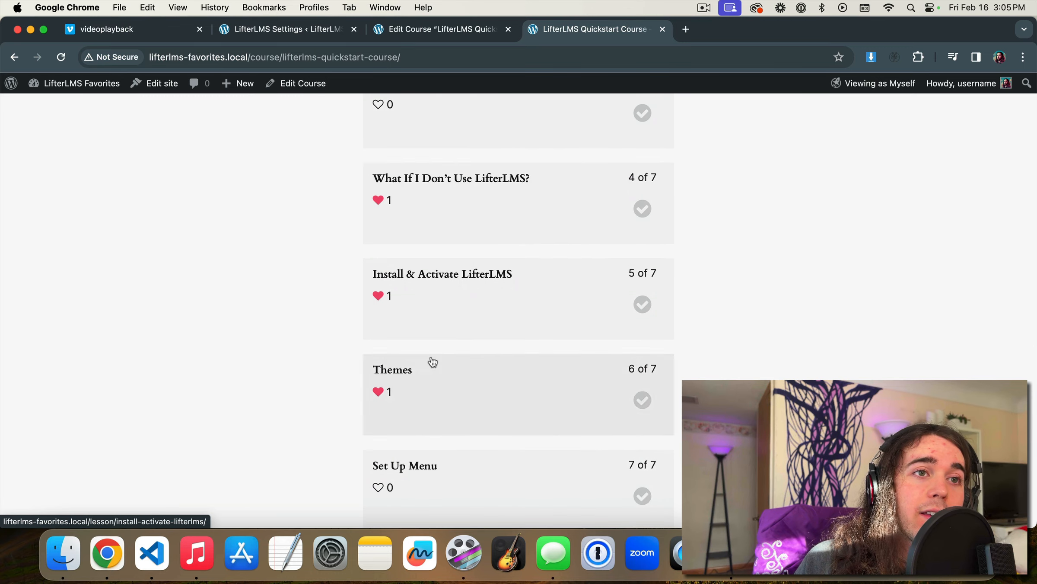
mouse_move(351, 348)
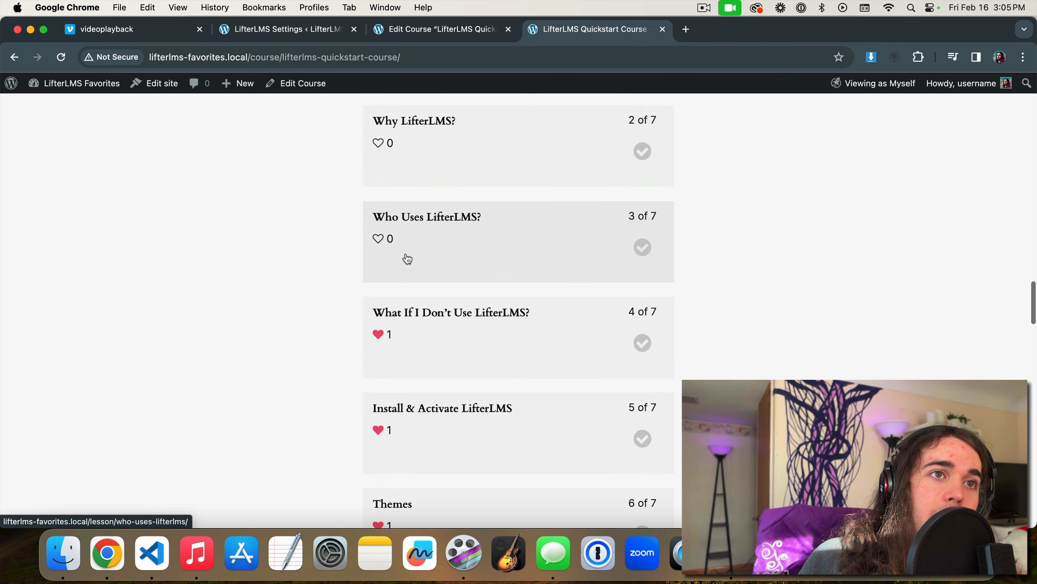
scroll(up, 3)
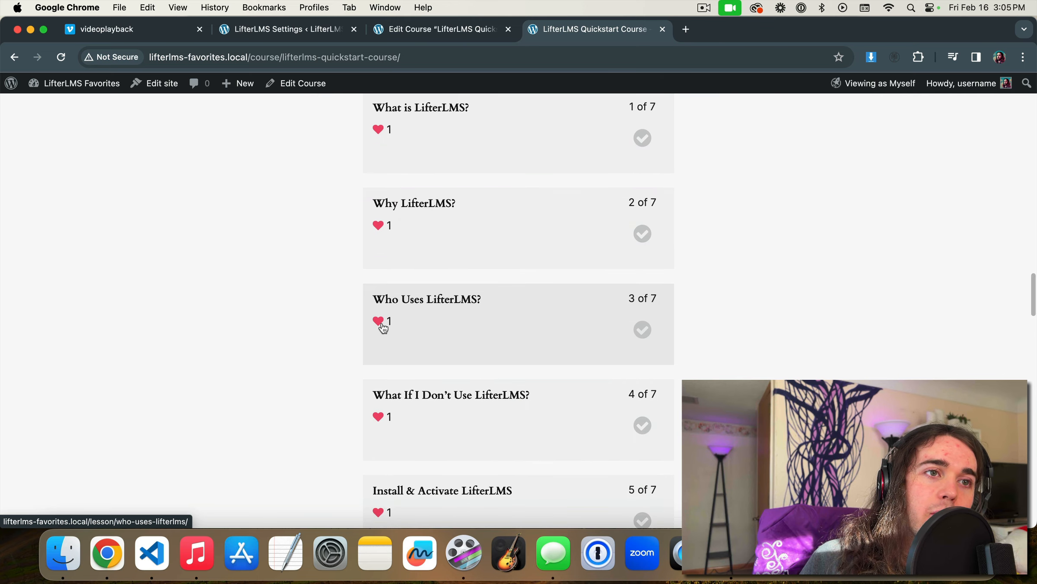
mouse_move(321, 306)
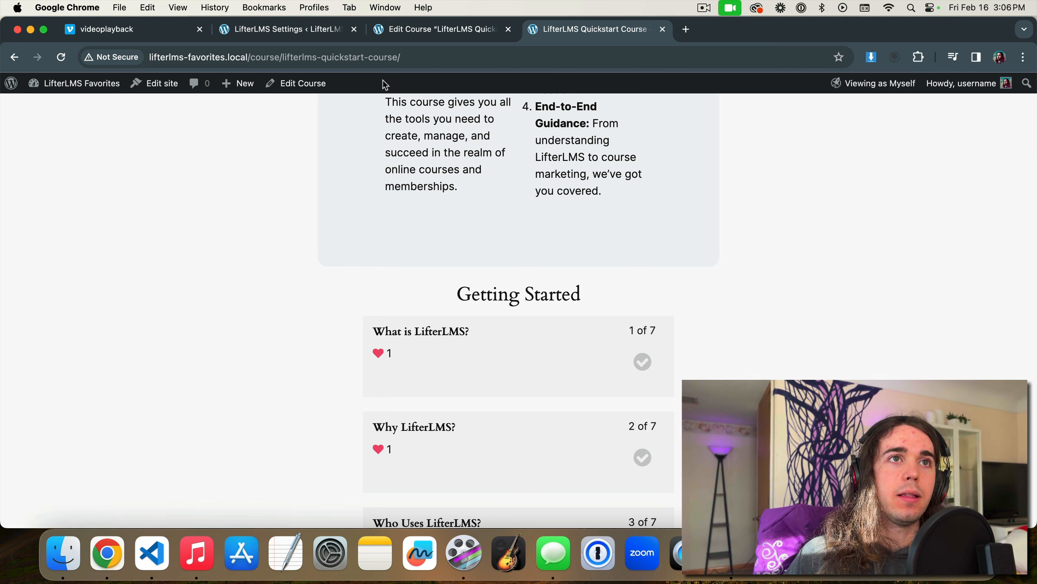
mouse_move(960, 83)
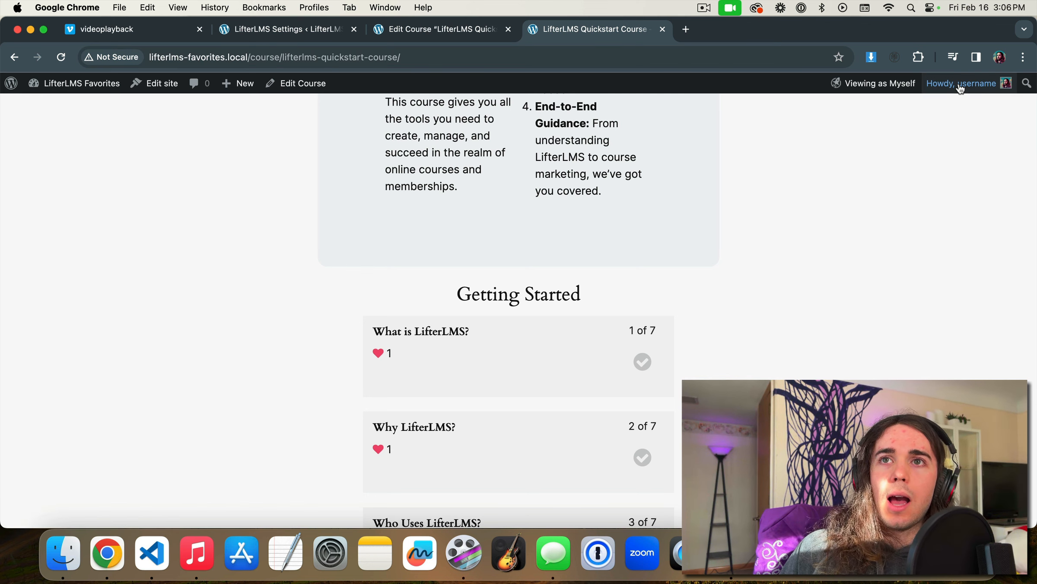
- Log out and view the syllabus as a visitor, lessons showing unfilled hearts counting 1
click(959, 83)
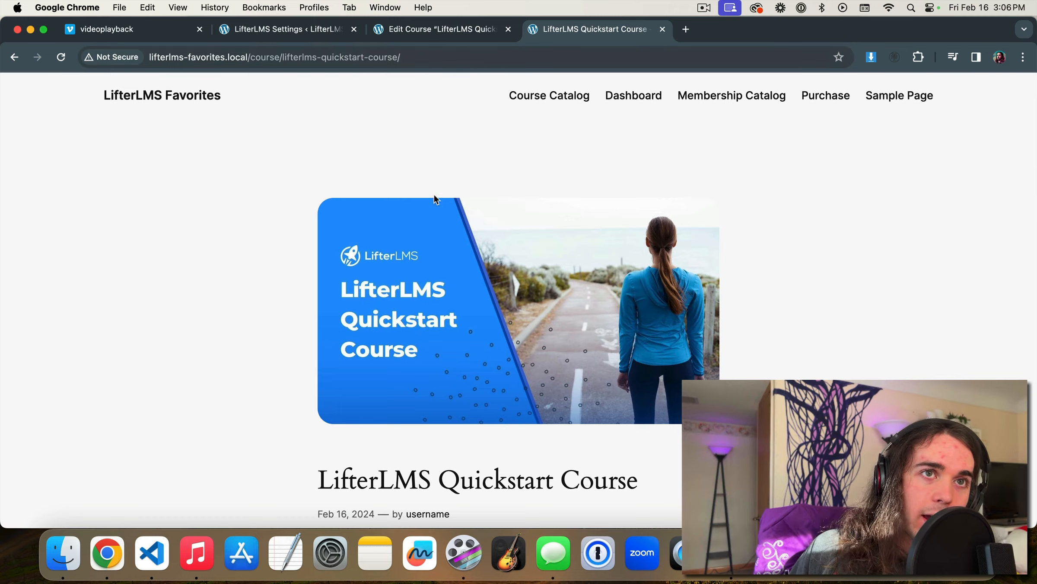
scroll(down, 3)
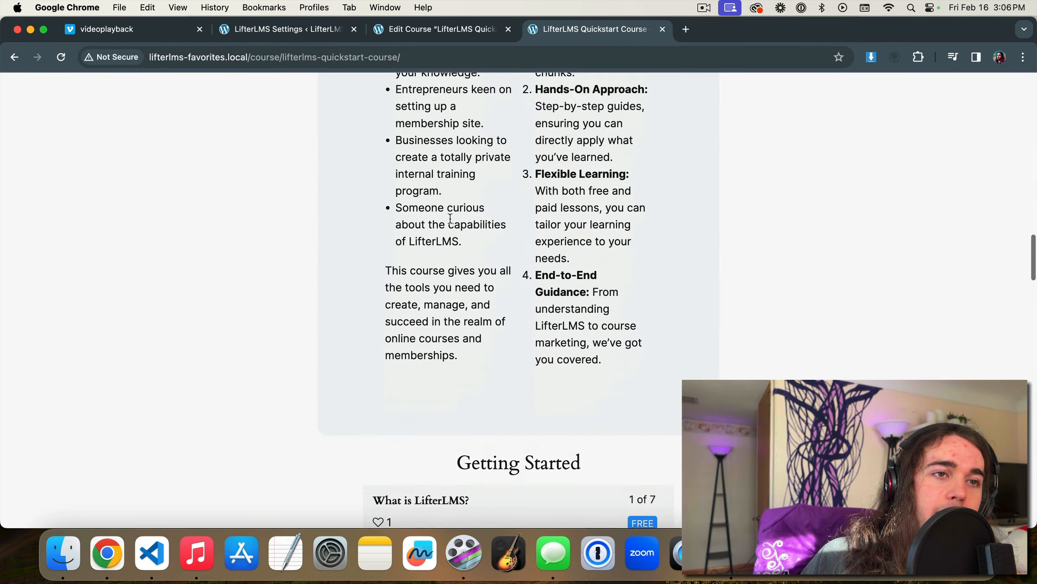
scroll(down, 3)
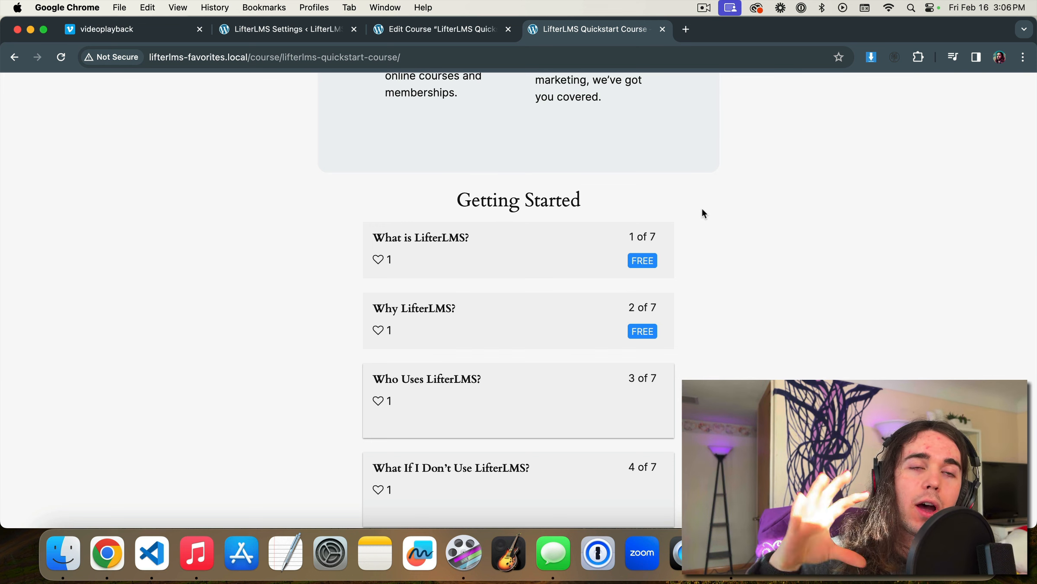
mouse_move(708, 211)
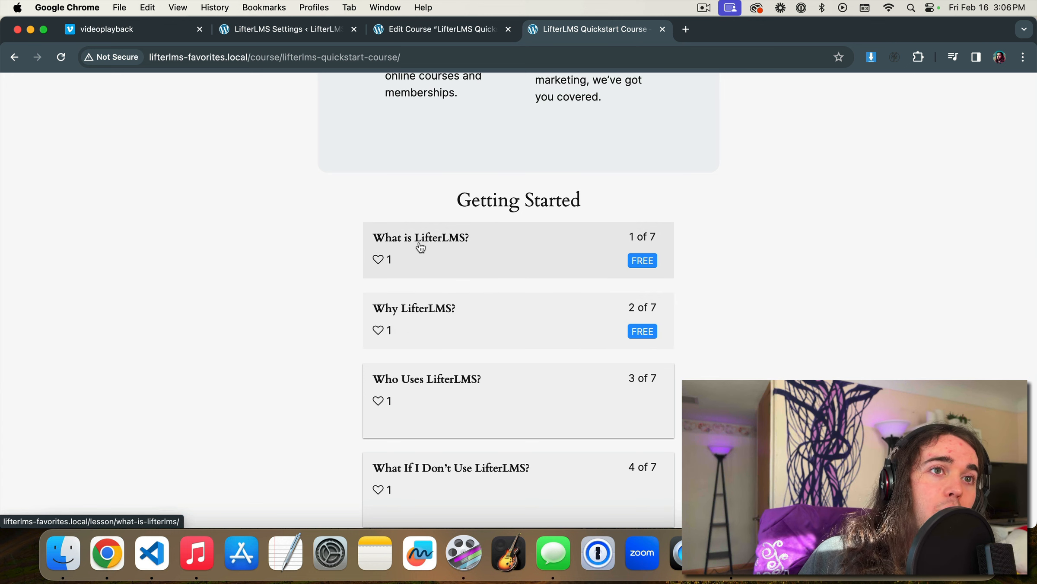
- Favorite the What is LifterLMS? lesson from its lesson page
click(420, 238)
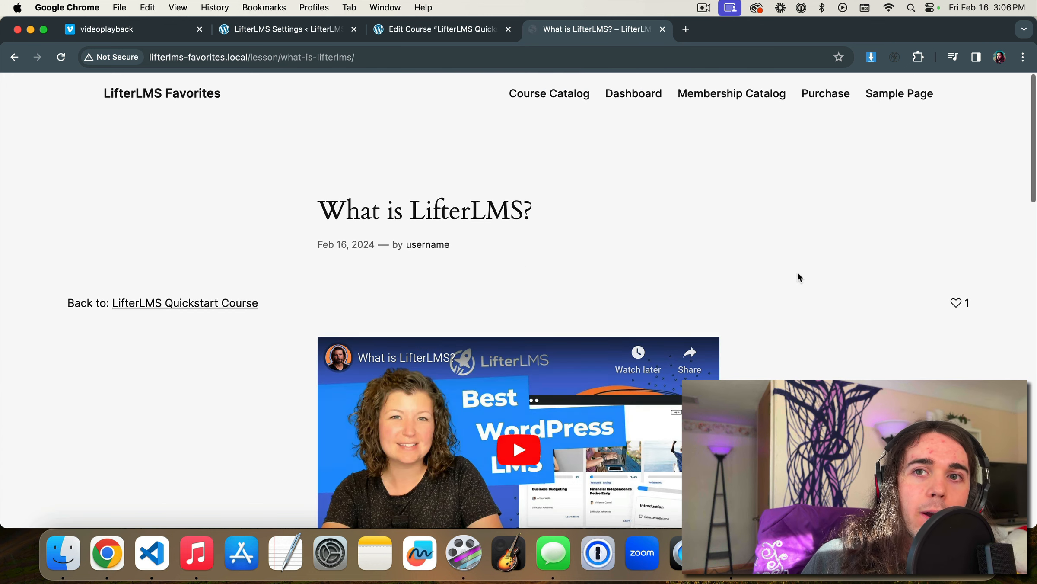
click(956, 303)
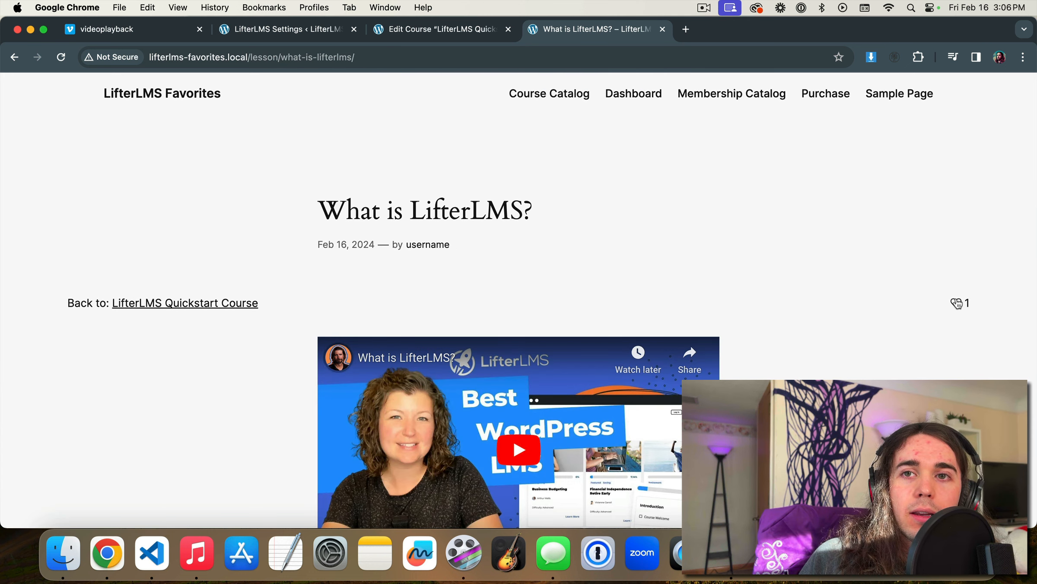
scroll(down, 3)
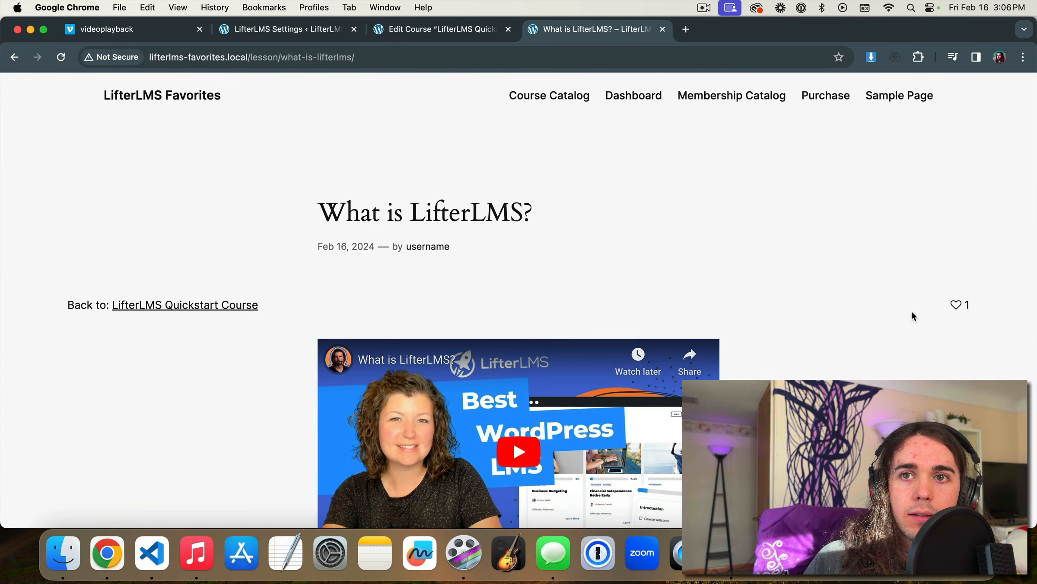
- Check the Why LifterLMS? lesson's heart count of 1 and return to the course syllabus
click(185, 305)
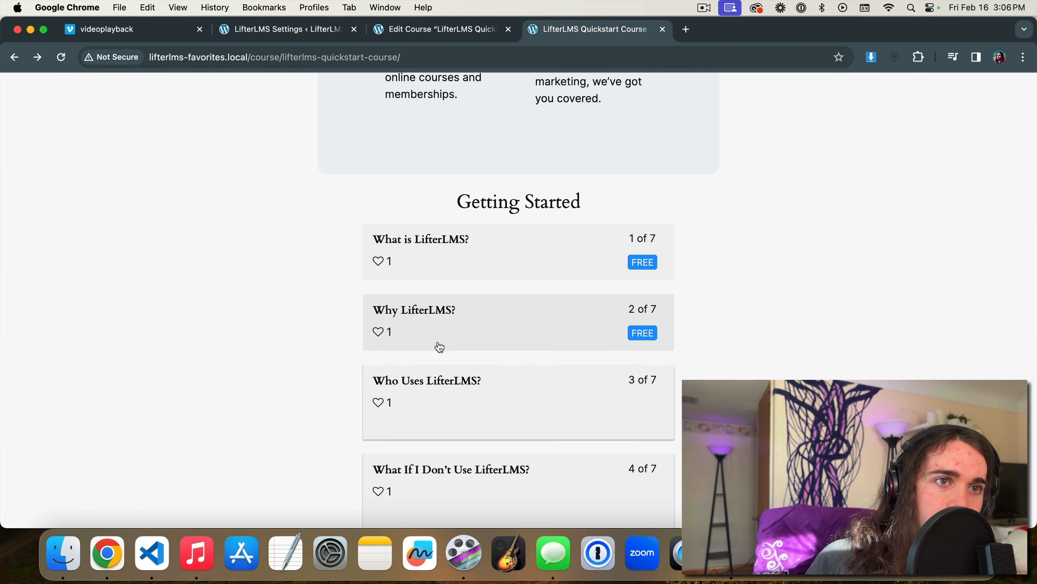
click(414, 309)
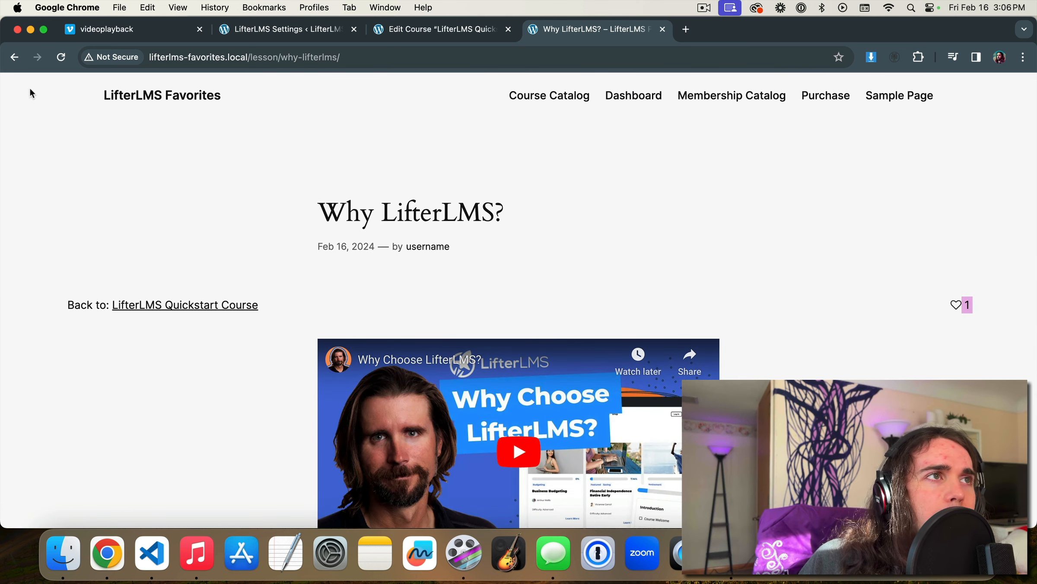
click(185, 306)
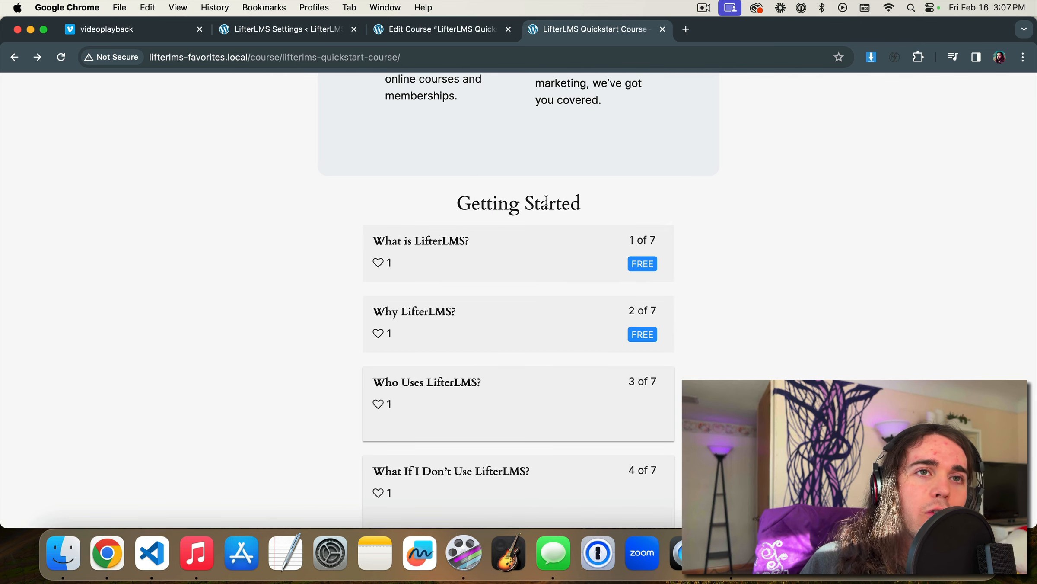
double_click(551, 203)
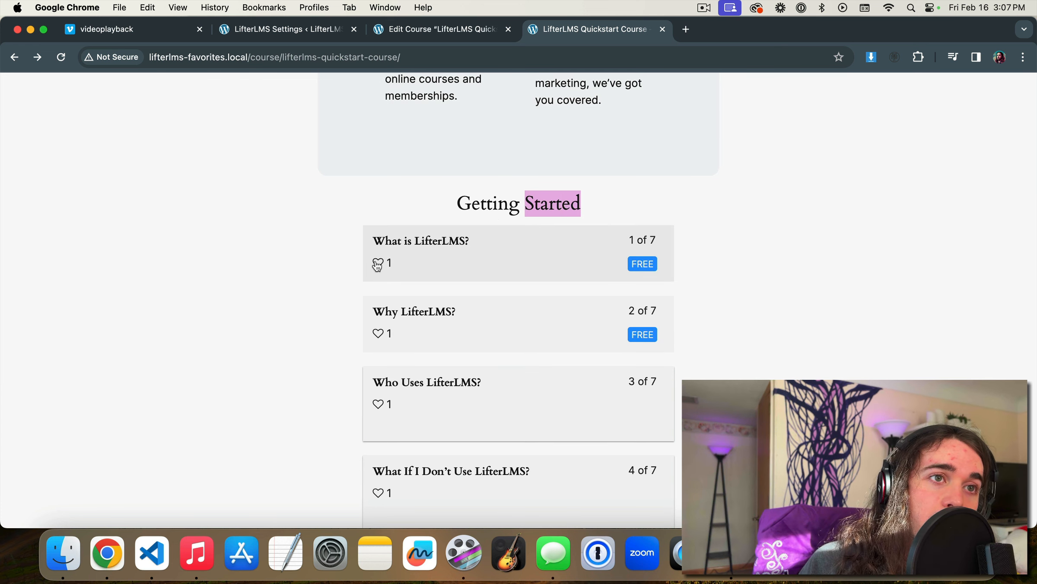
mouse_move(446, 245)
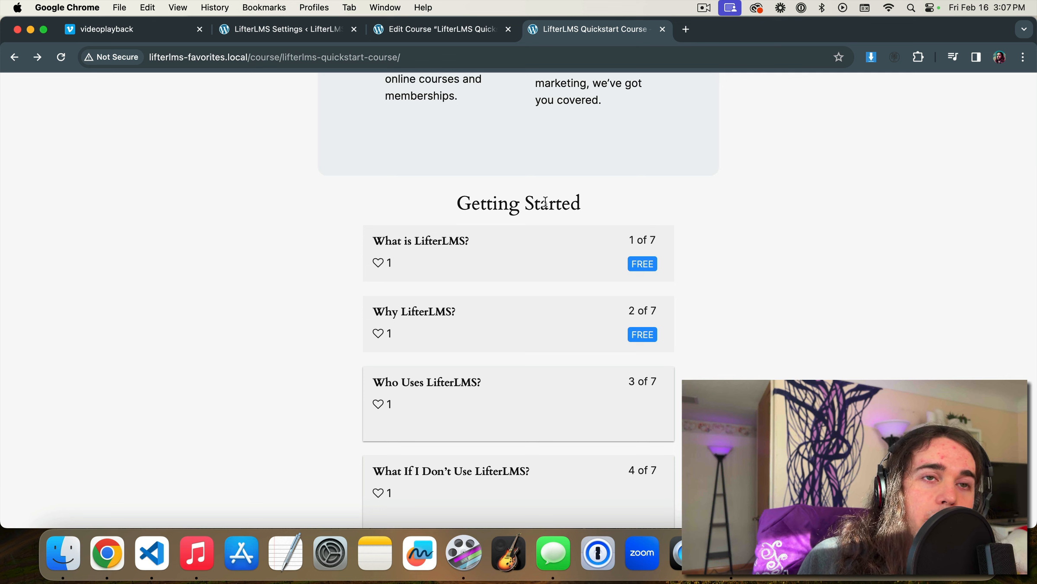
double_click(551, 203)
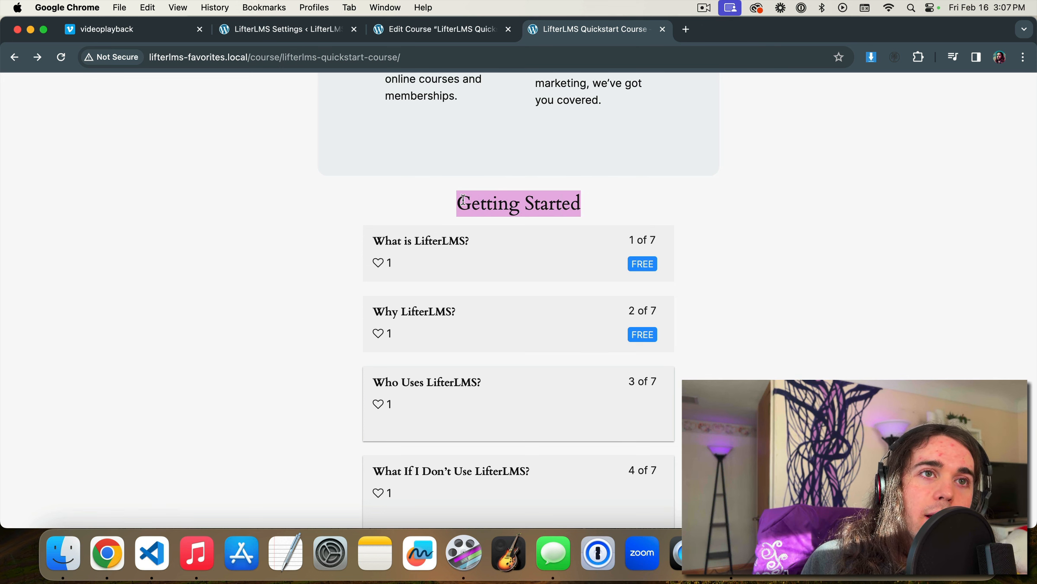
scroll(down, 3)
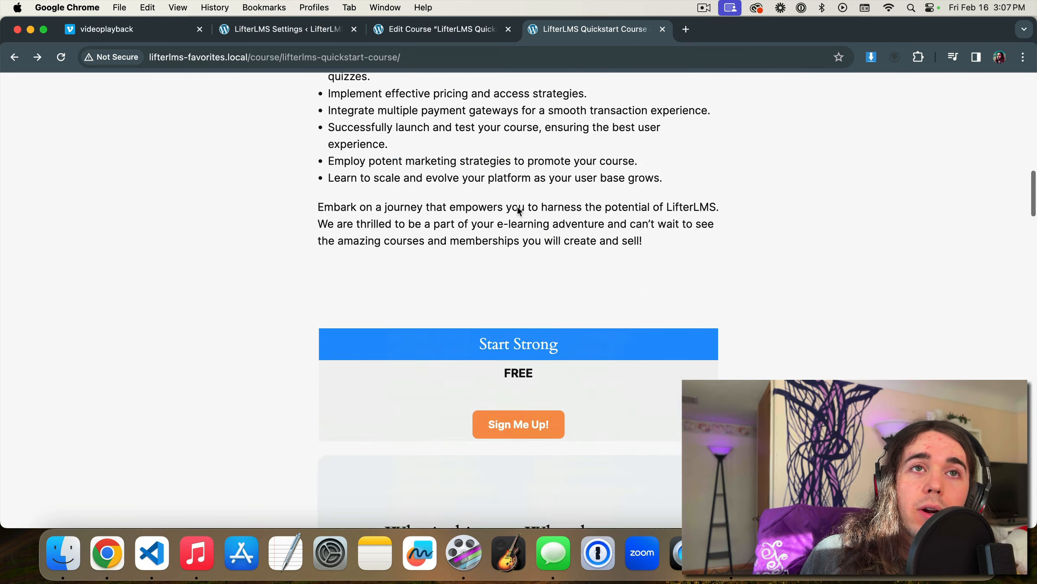
scroll(up, 3)
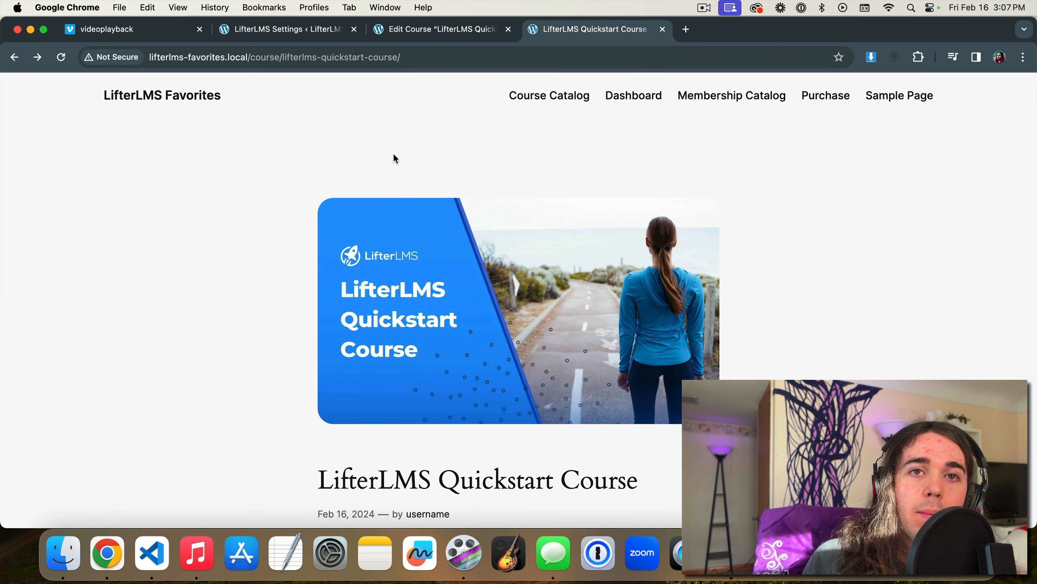
mouse_move(492, 170)
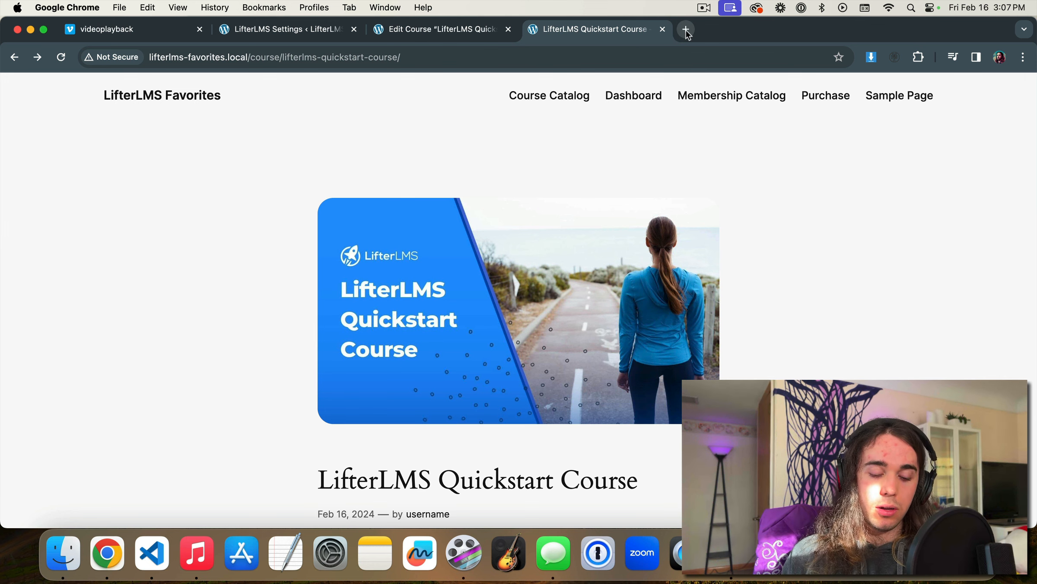
- Search Google for 'lifterlms lesson favorites' in a new tab and check the LifterLMS favorites blog post
click(685, 29)
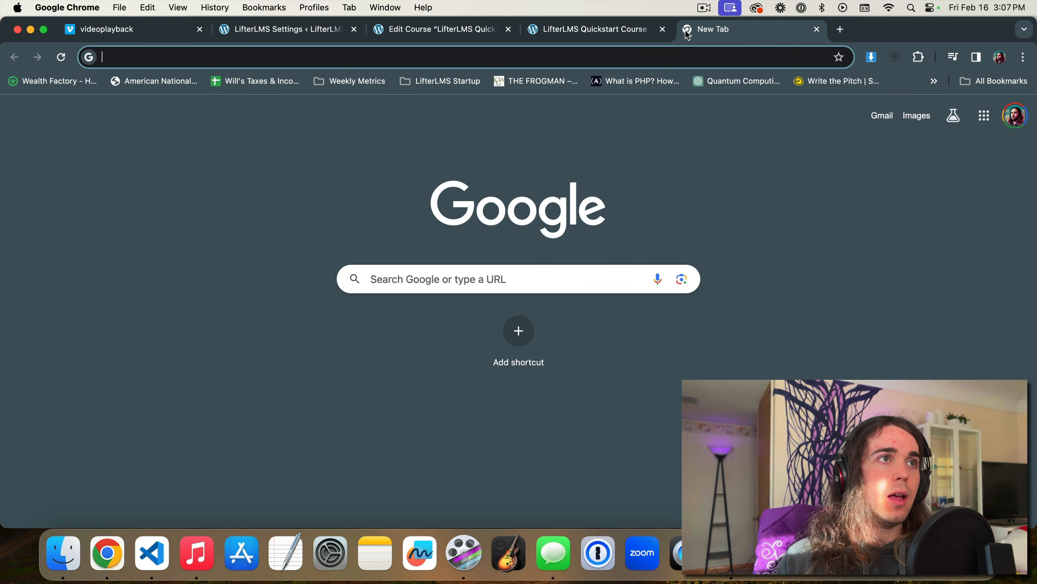
text(lifterlms lesson fe)
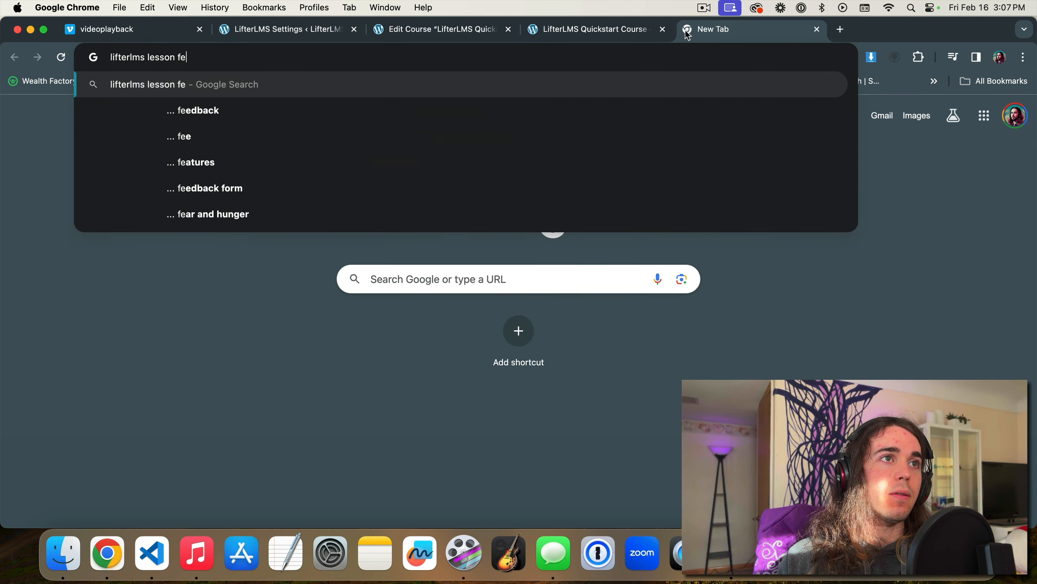
key(Enter)
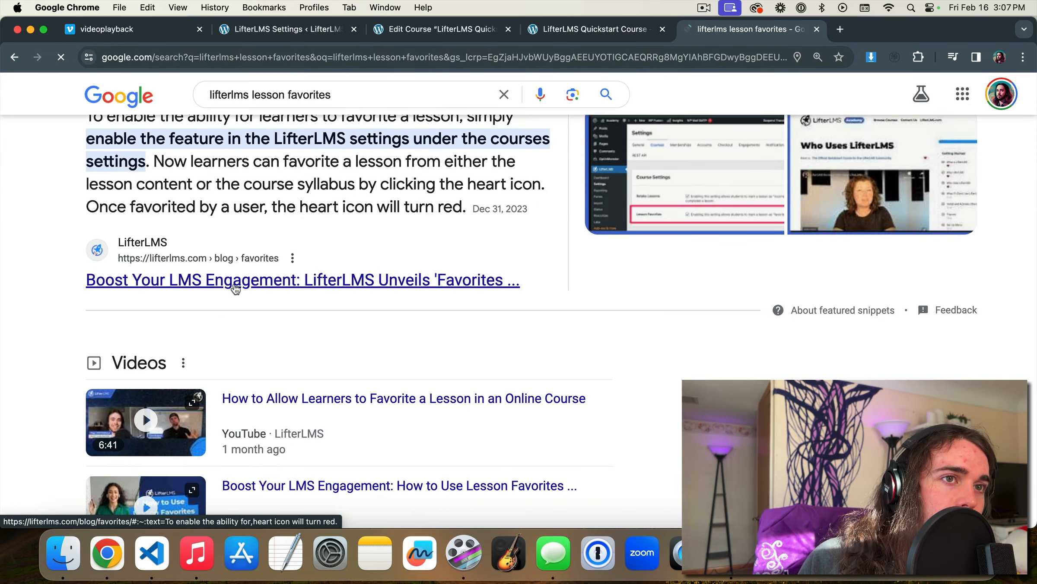
mouse_move(257, 306)
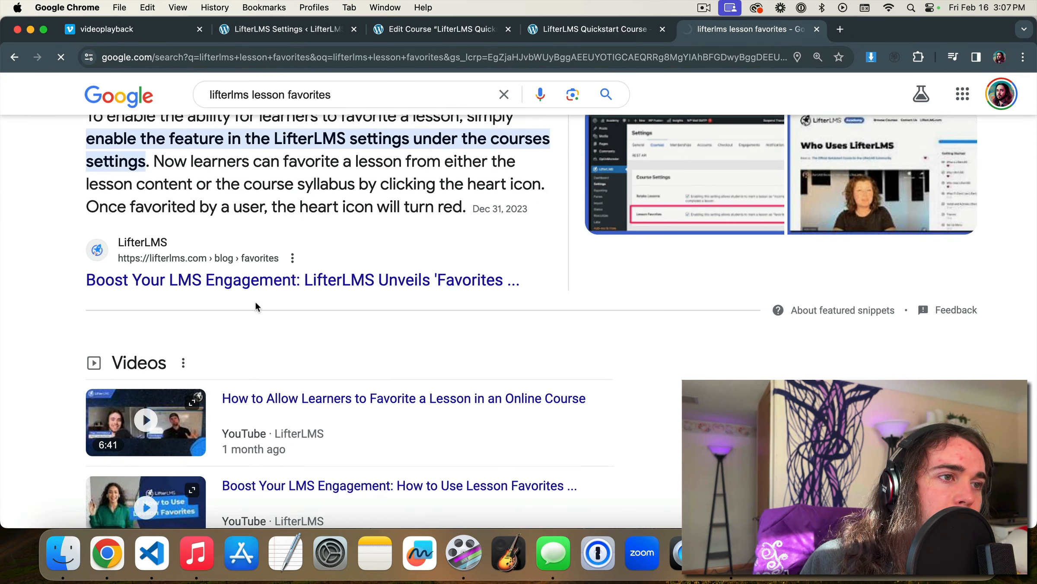
click(302, 280)
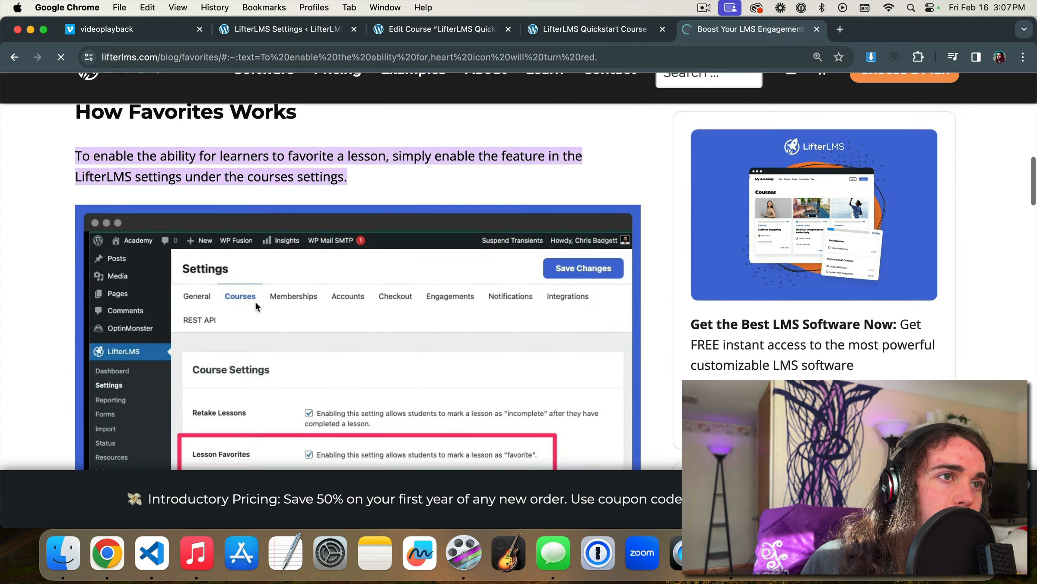
scroll(down, 3)
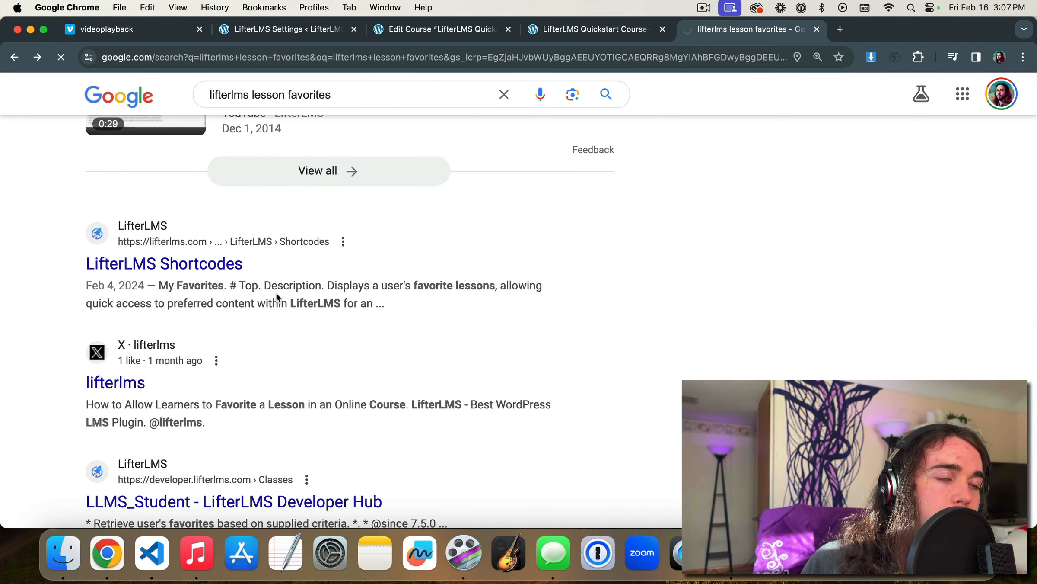
- Find the My Favorites [lifterlms_favorites] shortcode in the LifterLMS Shortcodes doc, then return to the Quickstart course
click(163, 264)
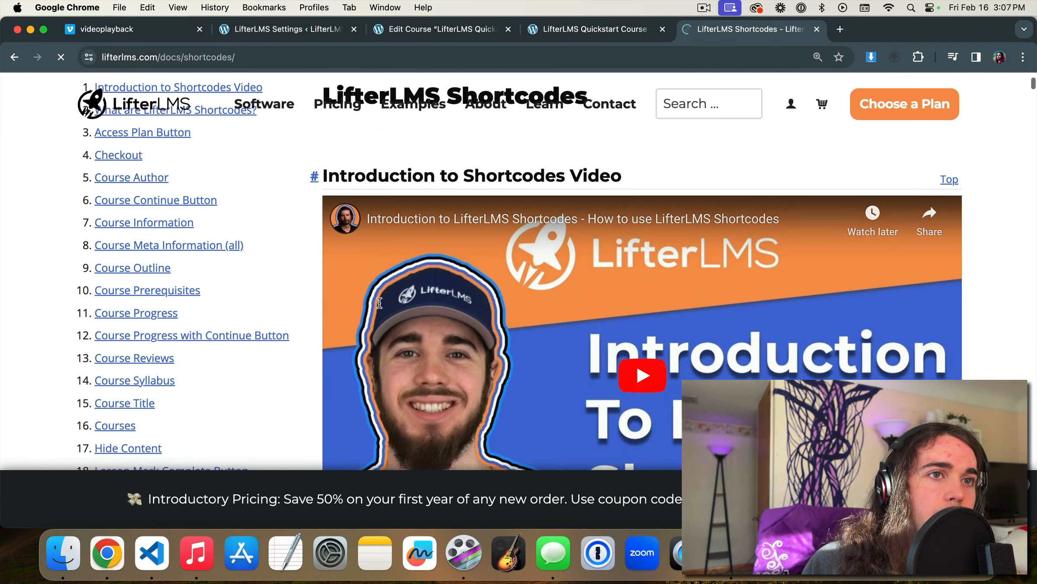
scroll(down, 3)
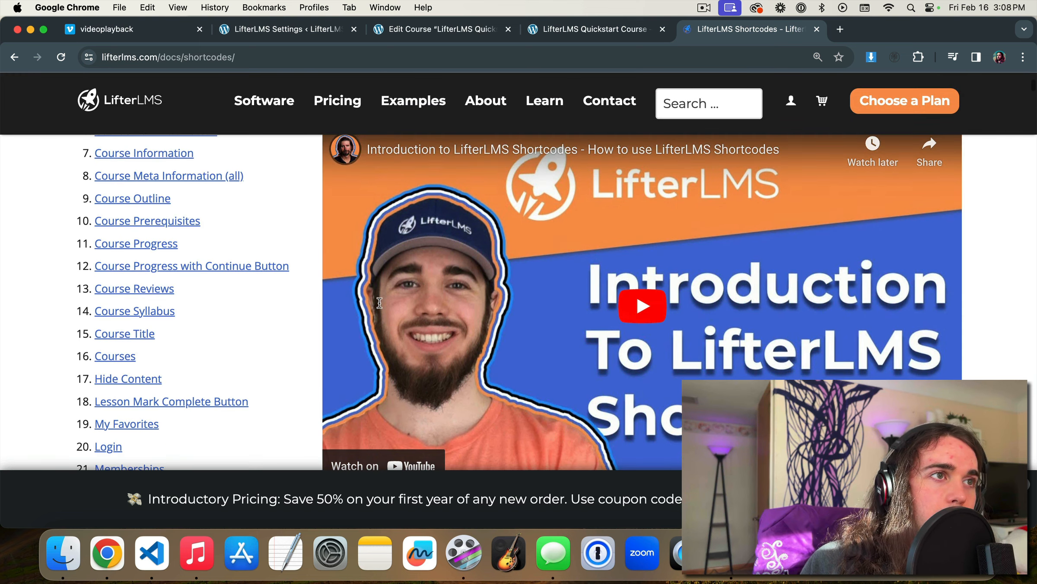
scroll(down, 3)
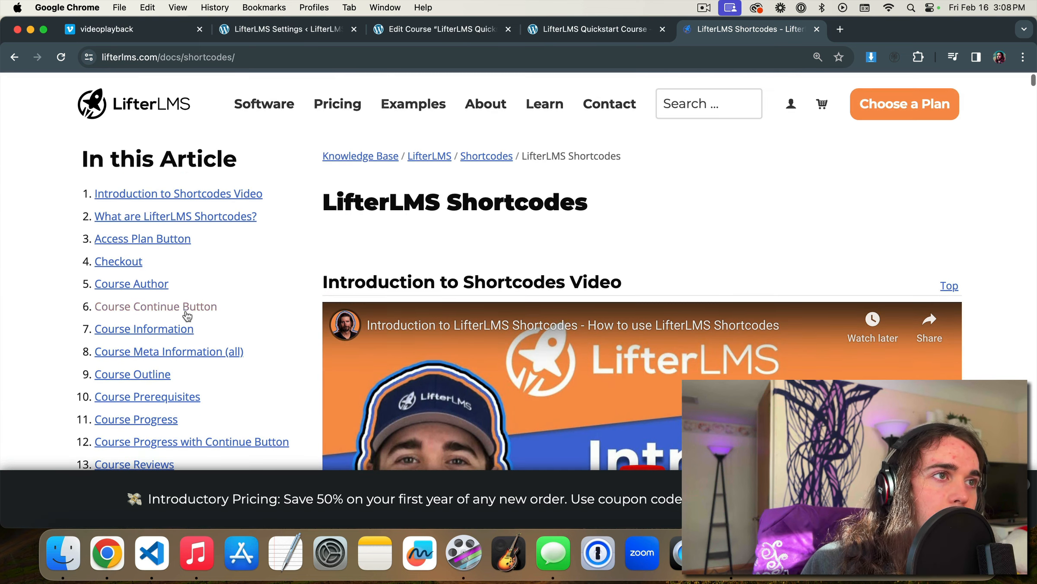
scroll(down, 3)
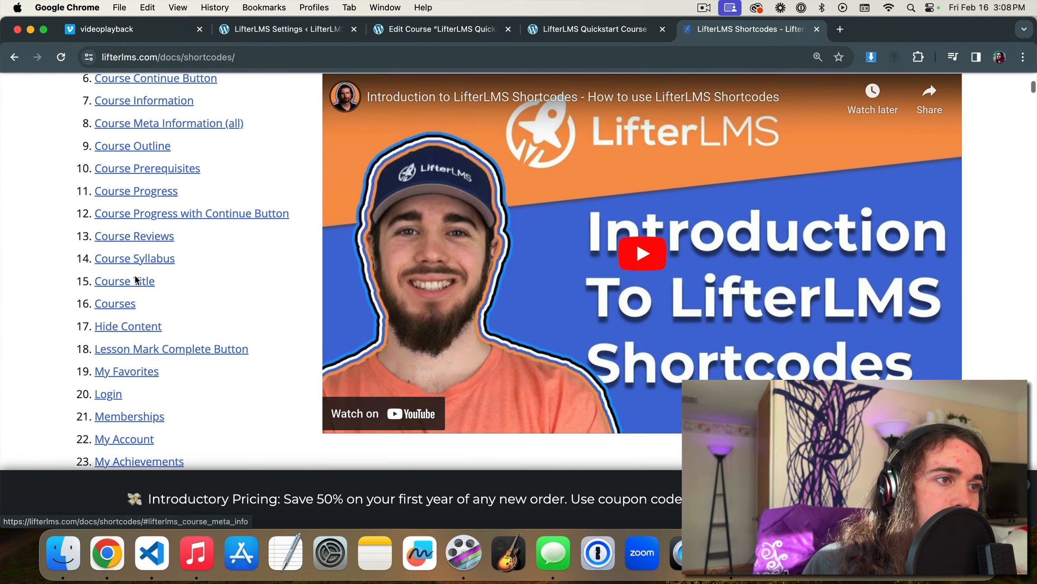
scroll(down, 3)
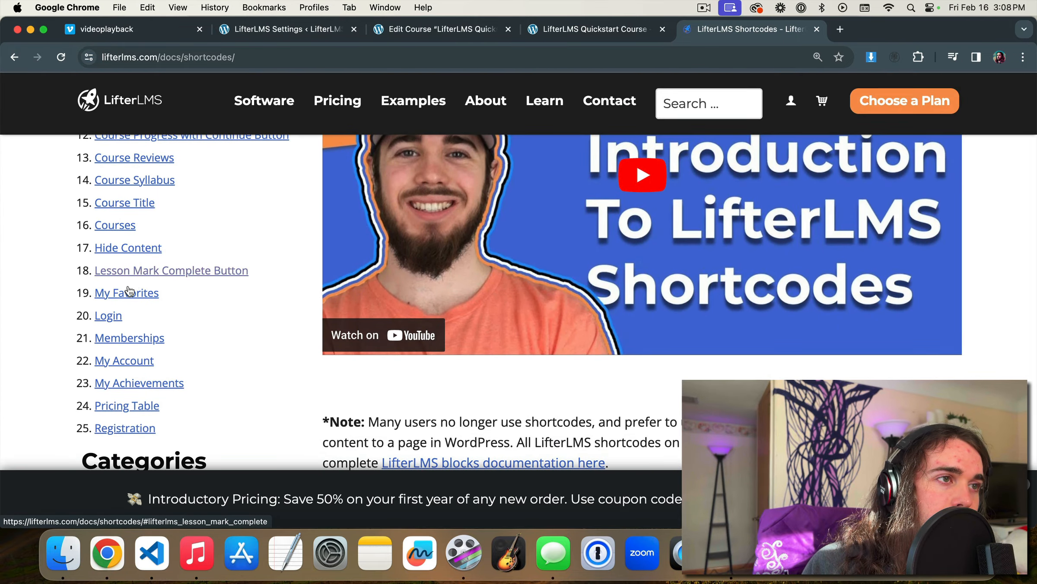
click(126, 292)
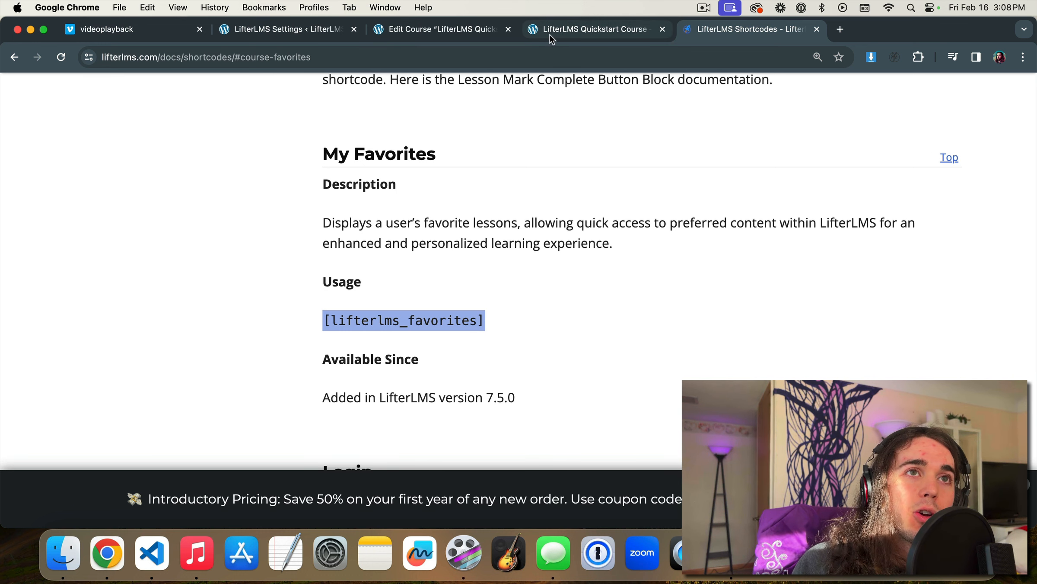
click(593, 30)
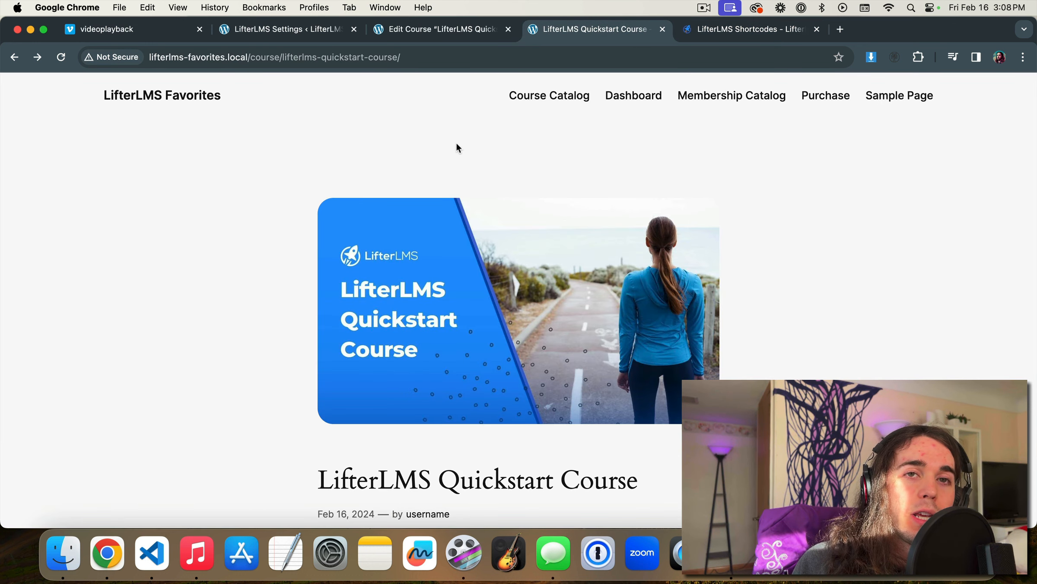
mouse_move(616, 204)
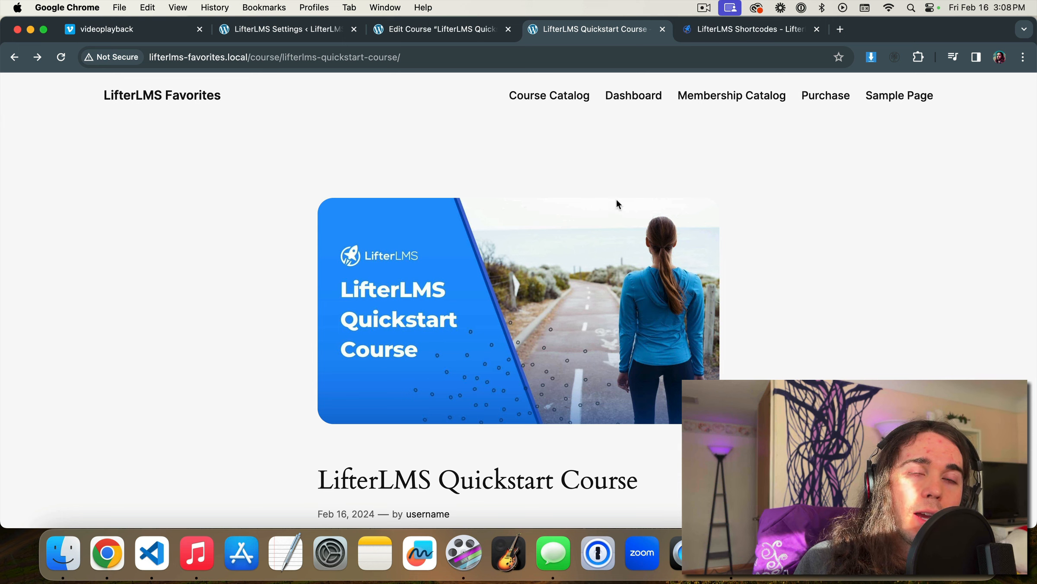